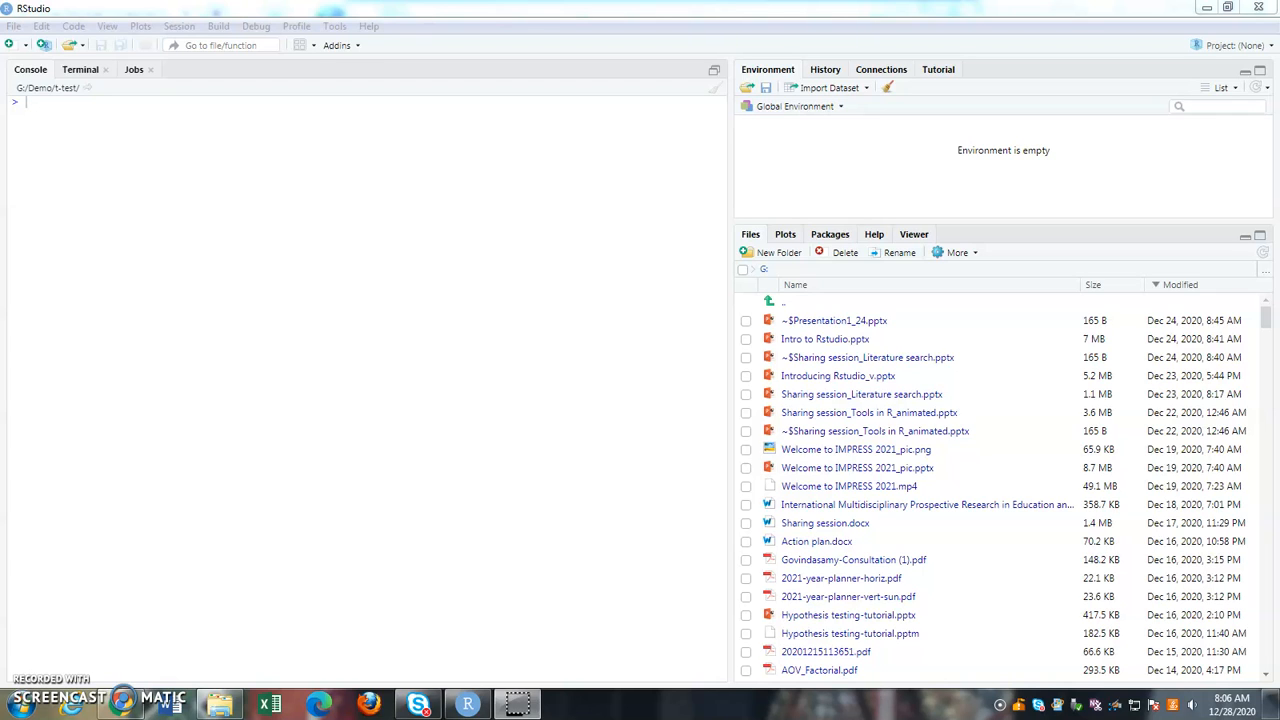
pyautogui.moveTo(756, 36)
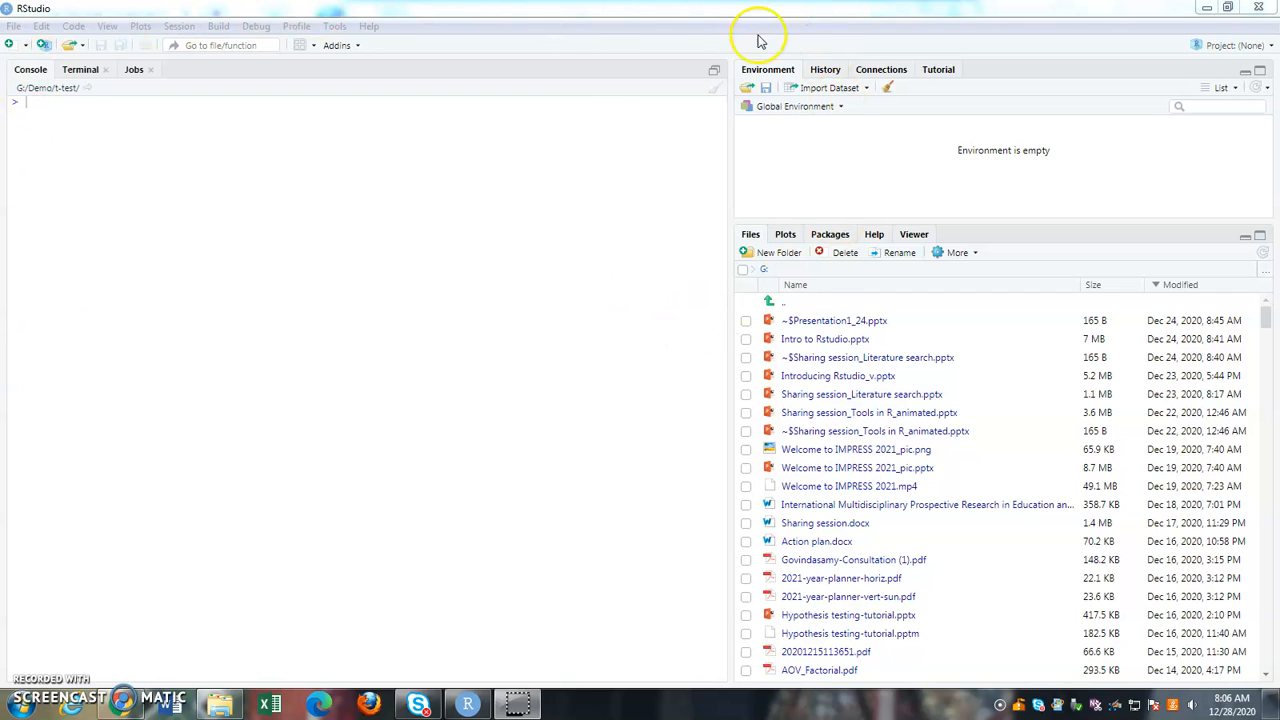
pyautogui.moveTo(578, 8)
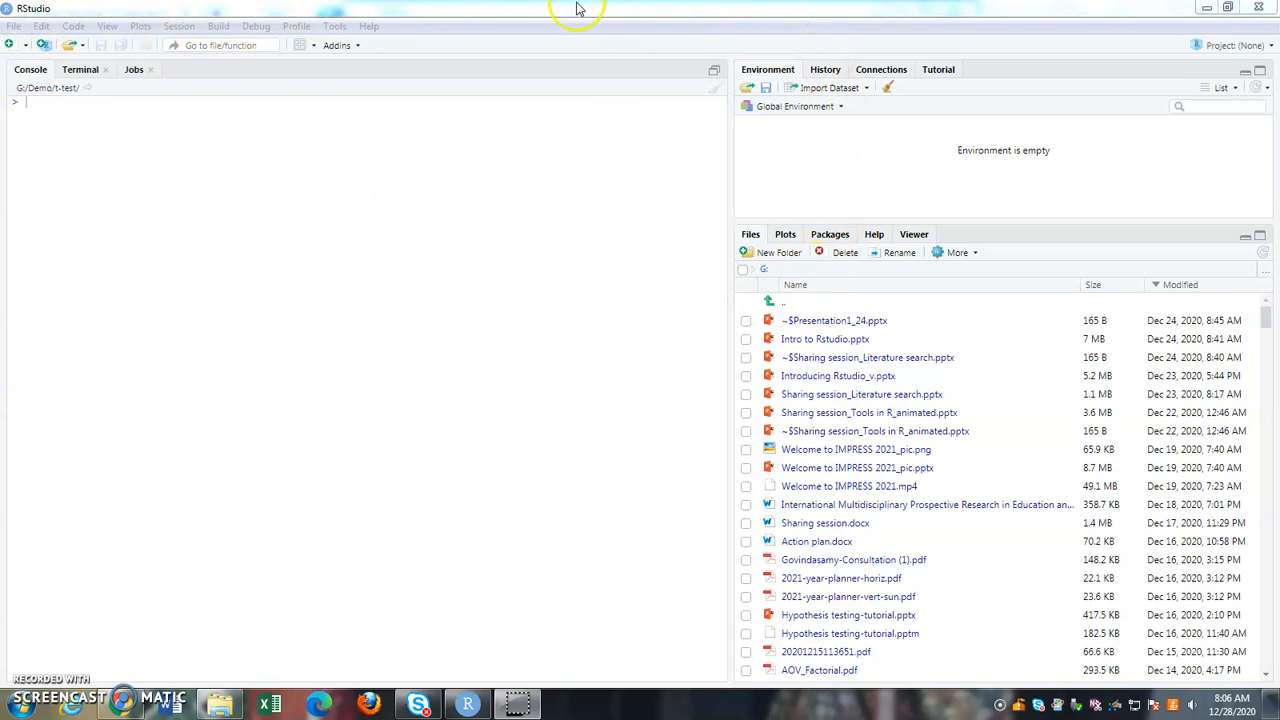
pyautogui.moveTo(632, 296)
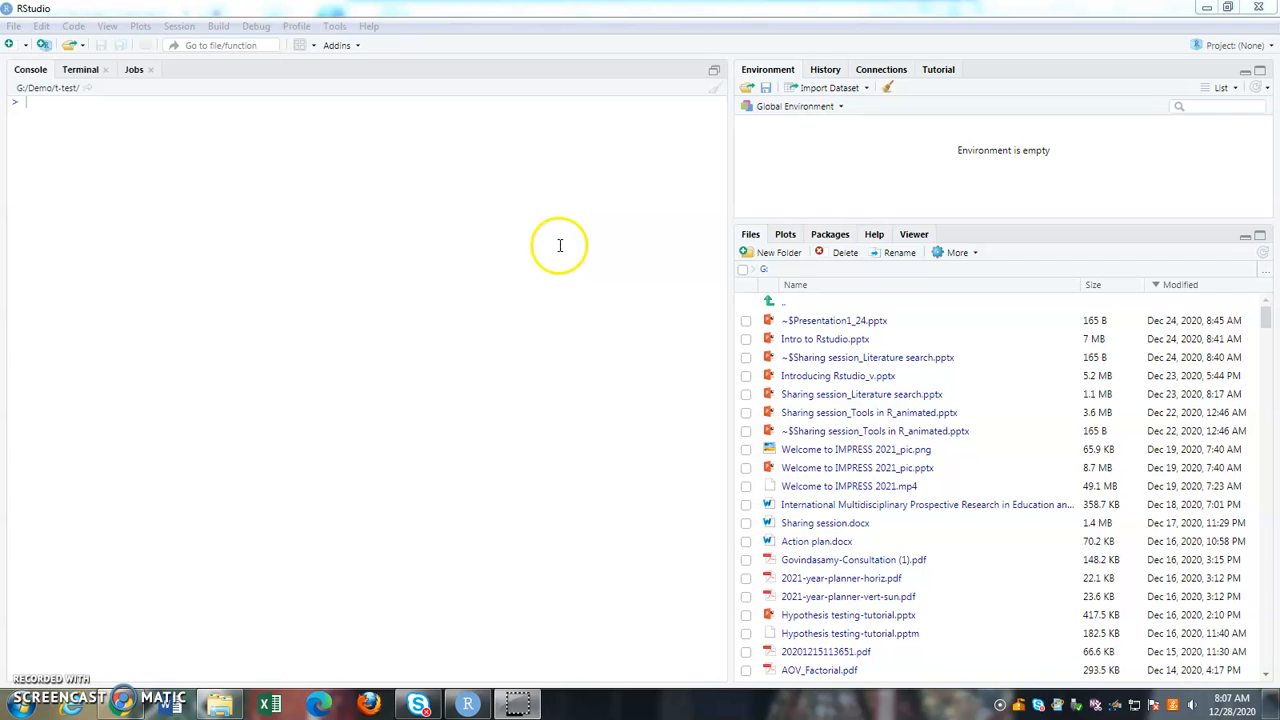
pyautogui.moveTo(1264, 278)
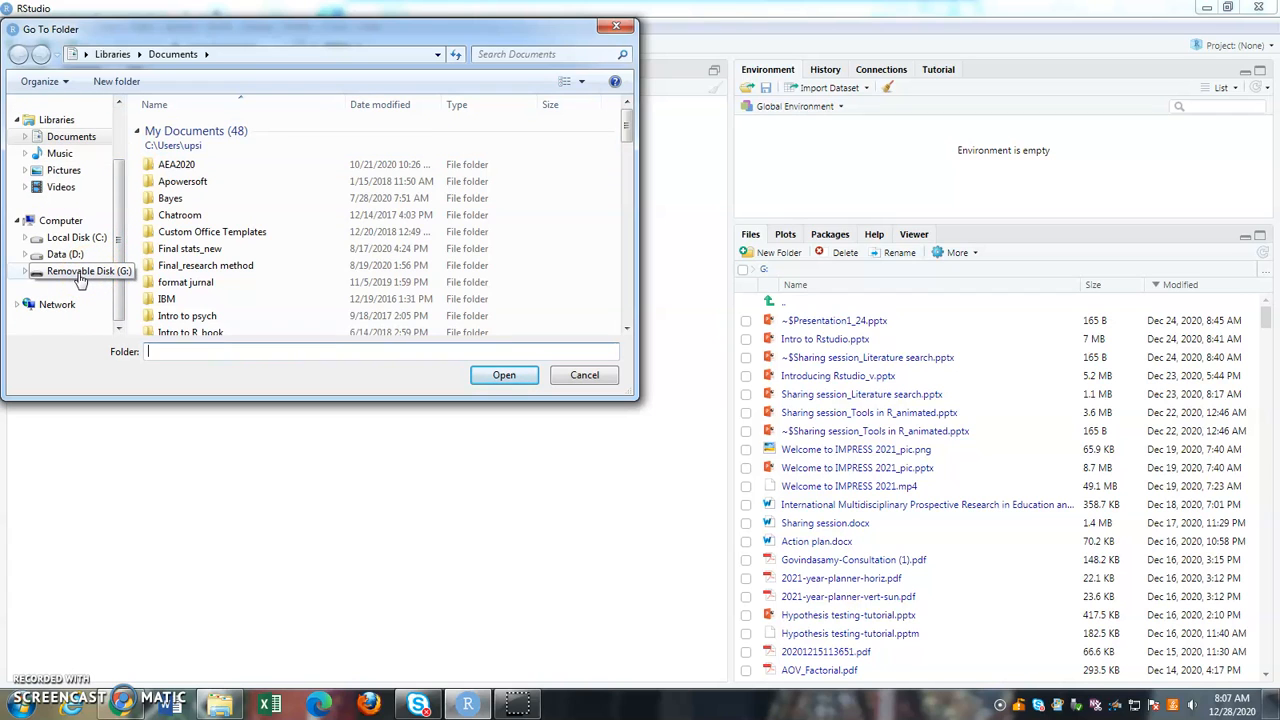
# Navigate from Removable Disk (G:) into Demo and then its t-test subfolder
pyautogui.click(88, 272)
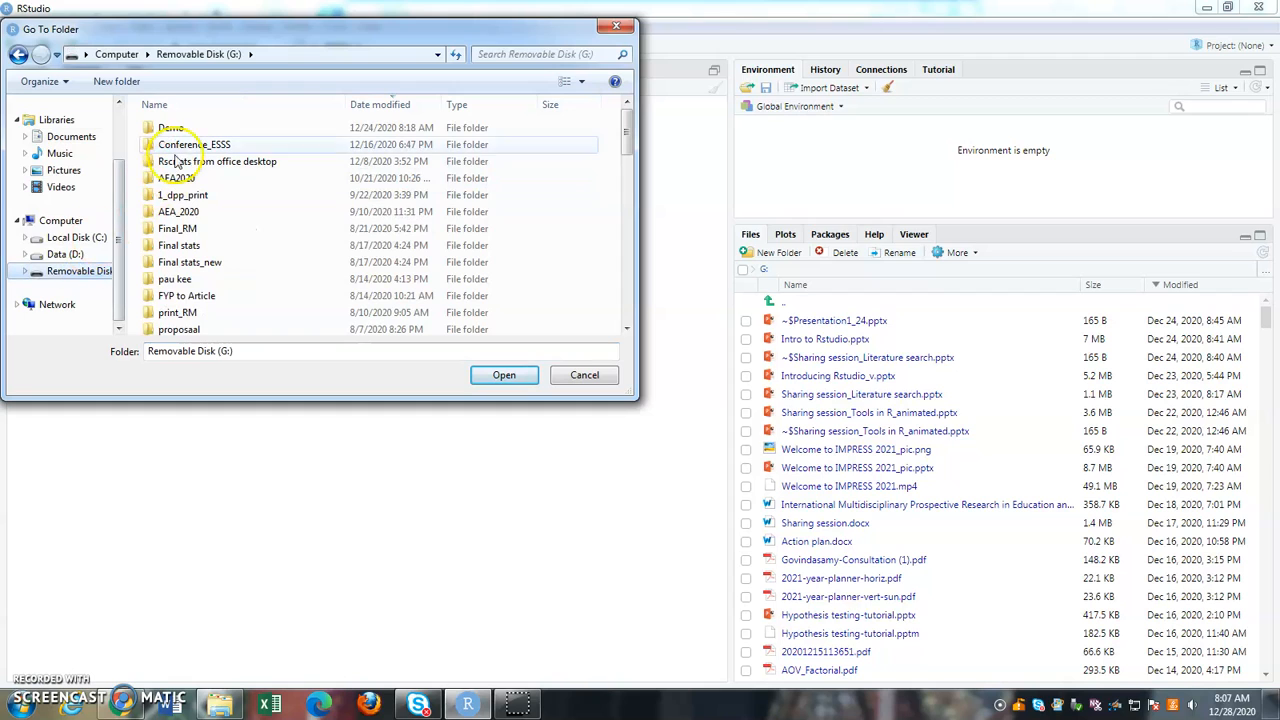
pyautogui.click(172, 128)
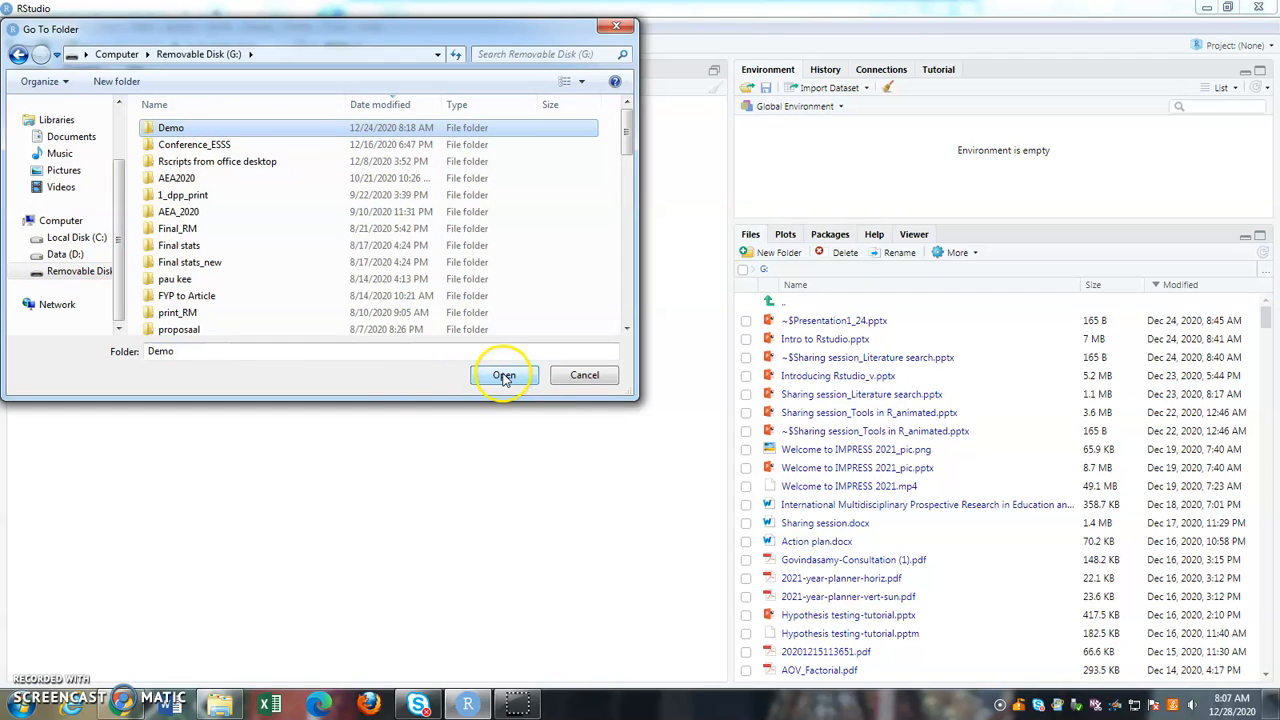
pyautogui.click(504, 374)
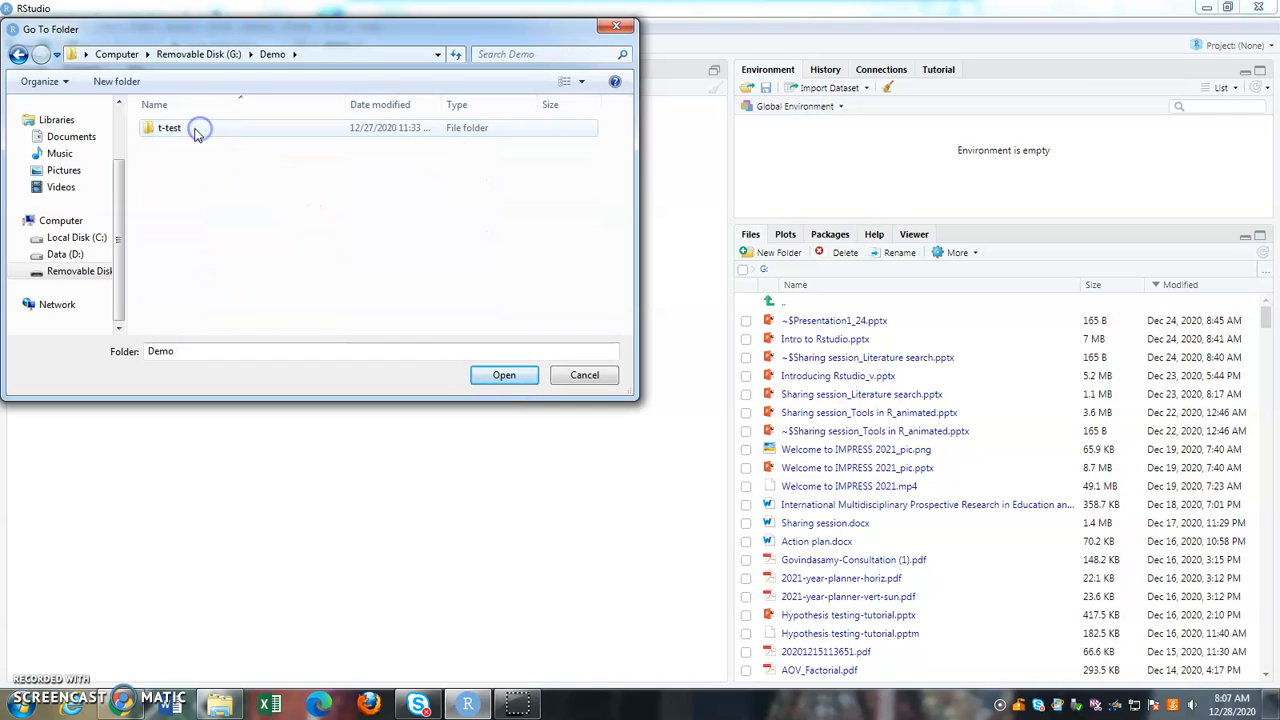
pyautogui.click(170, 128)
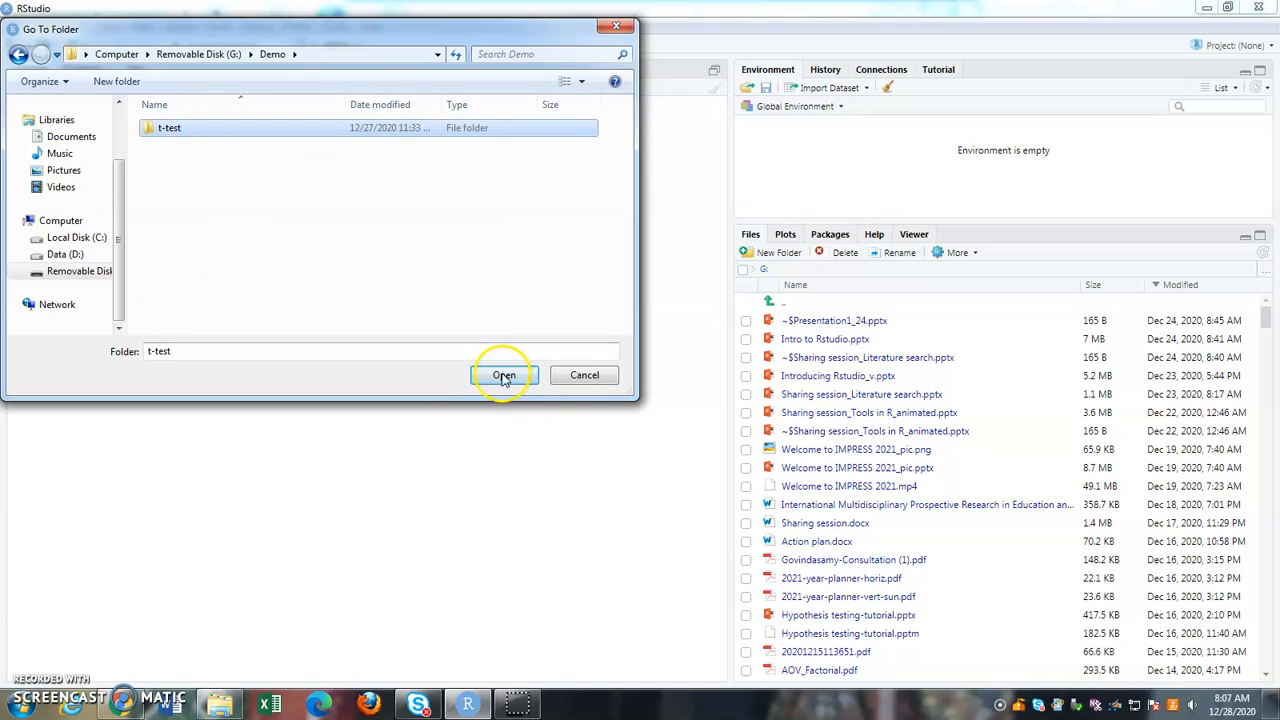
pyautogui.click(504, 376)
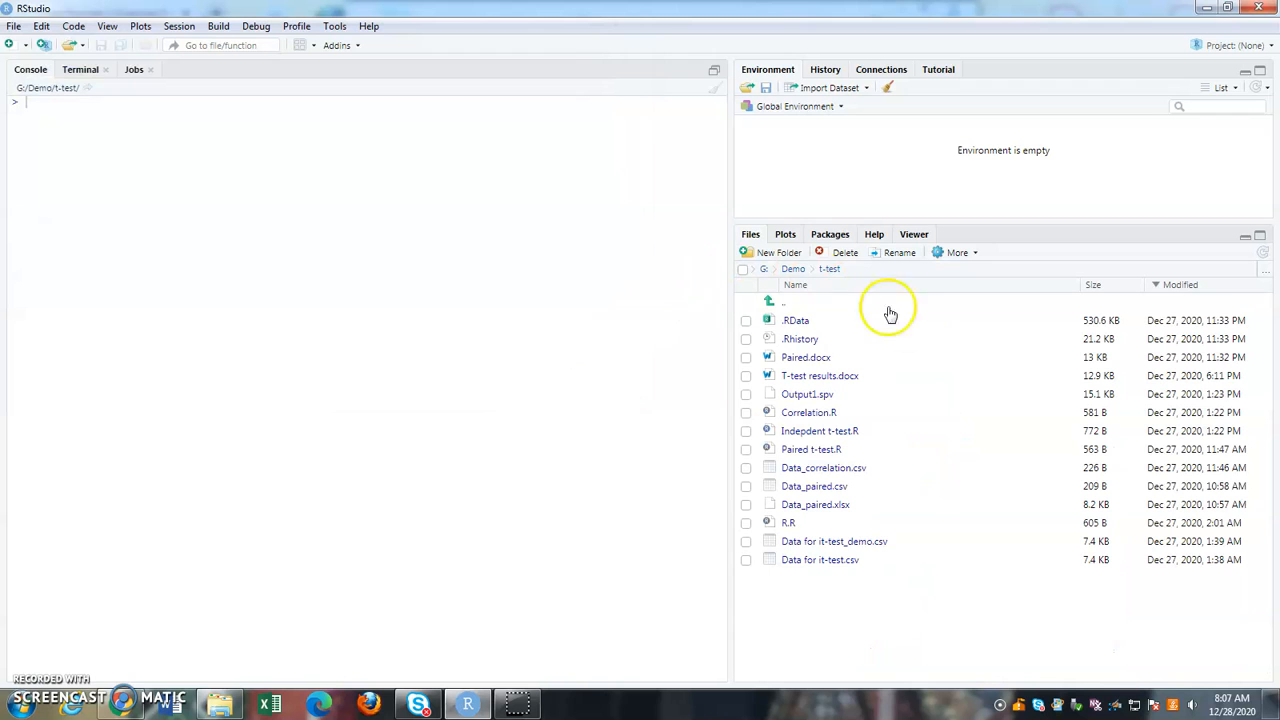
pyautogui.moveTo(840, 324)
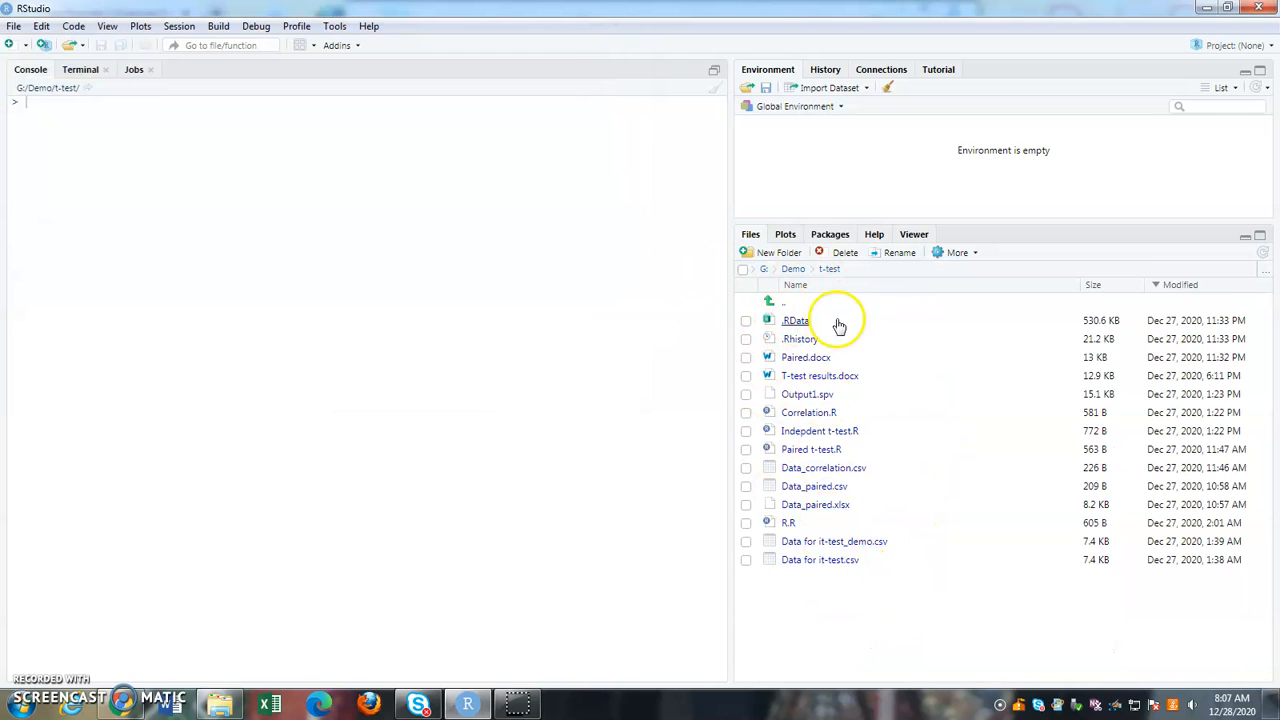
pyautogui.moveTo(814, 560)
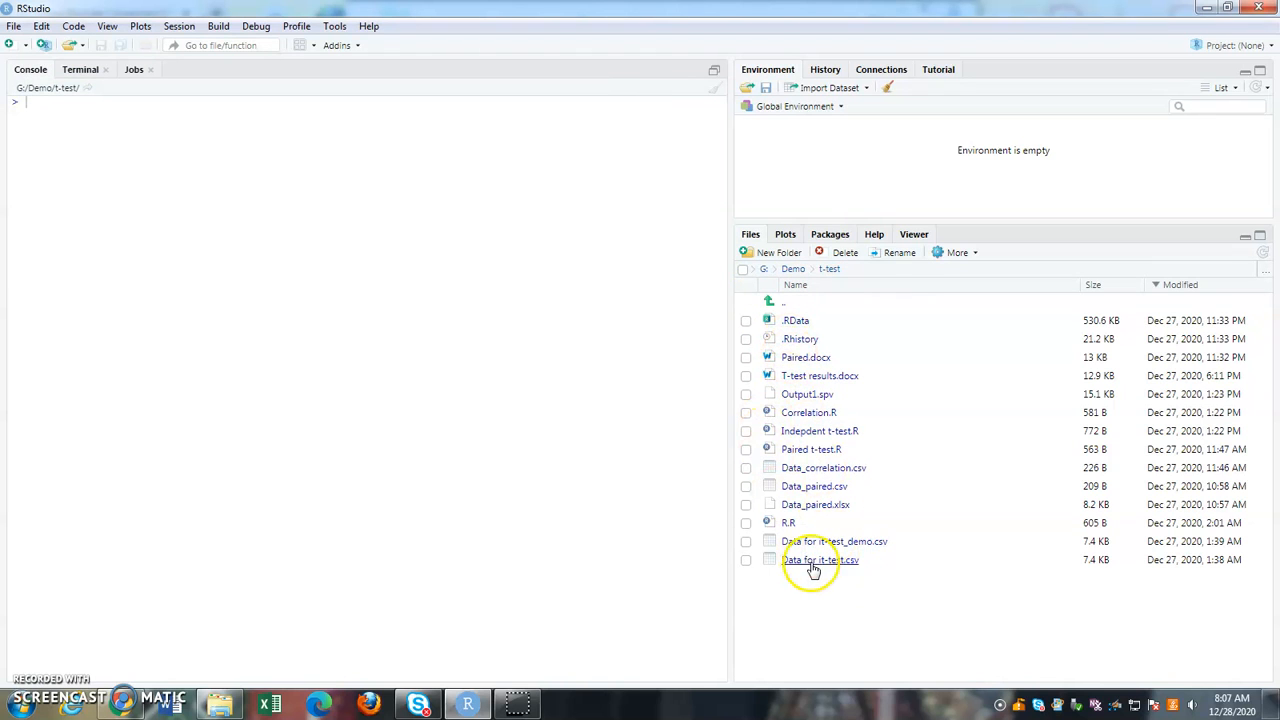
pyautogui.moveTo(820, 596)
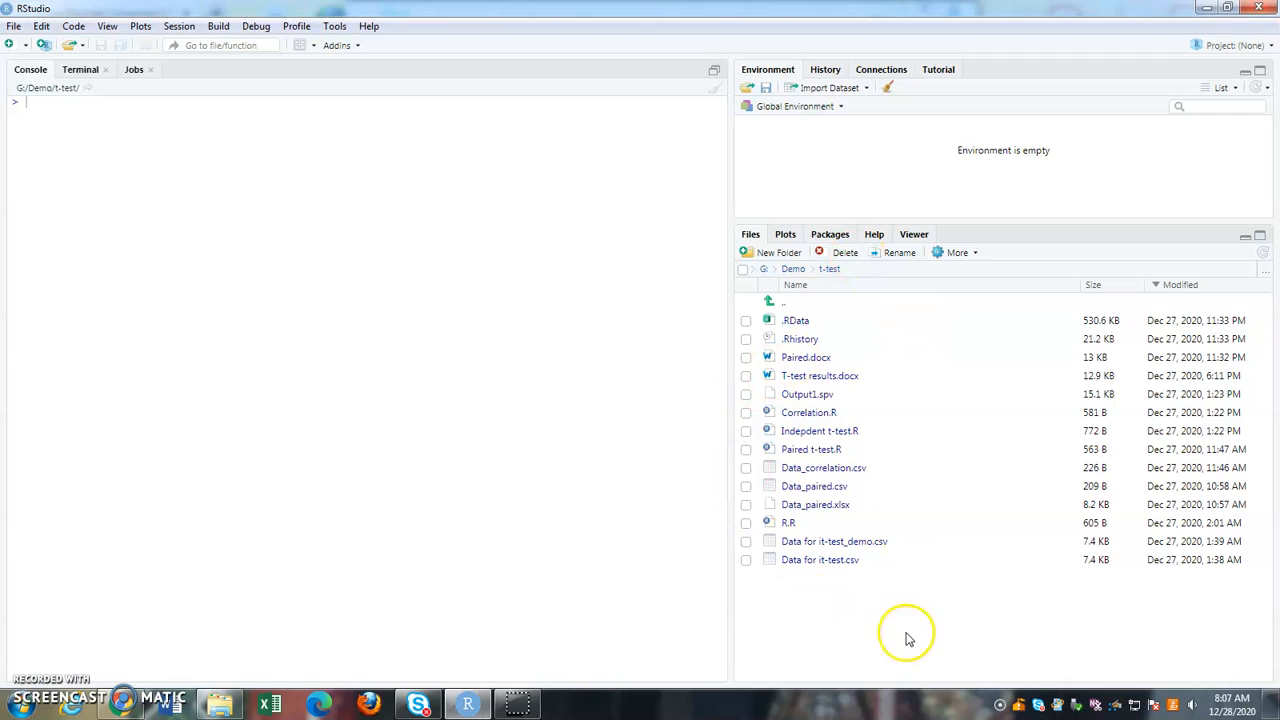
pyautogui.moveTo(956, 252)
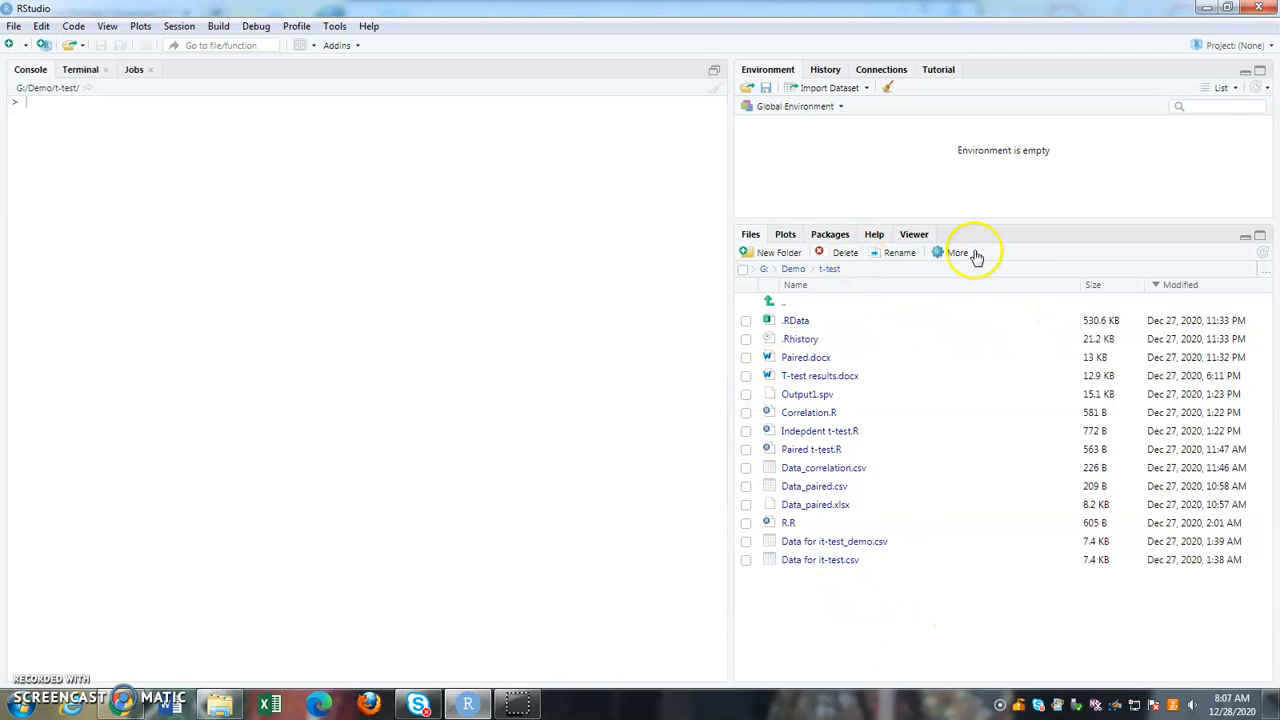
pyautogui.moveTo(956, 252)
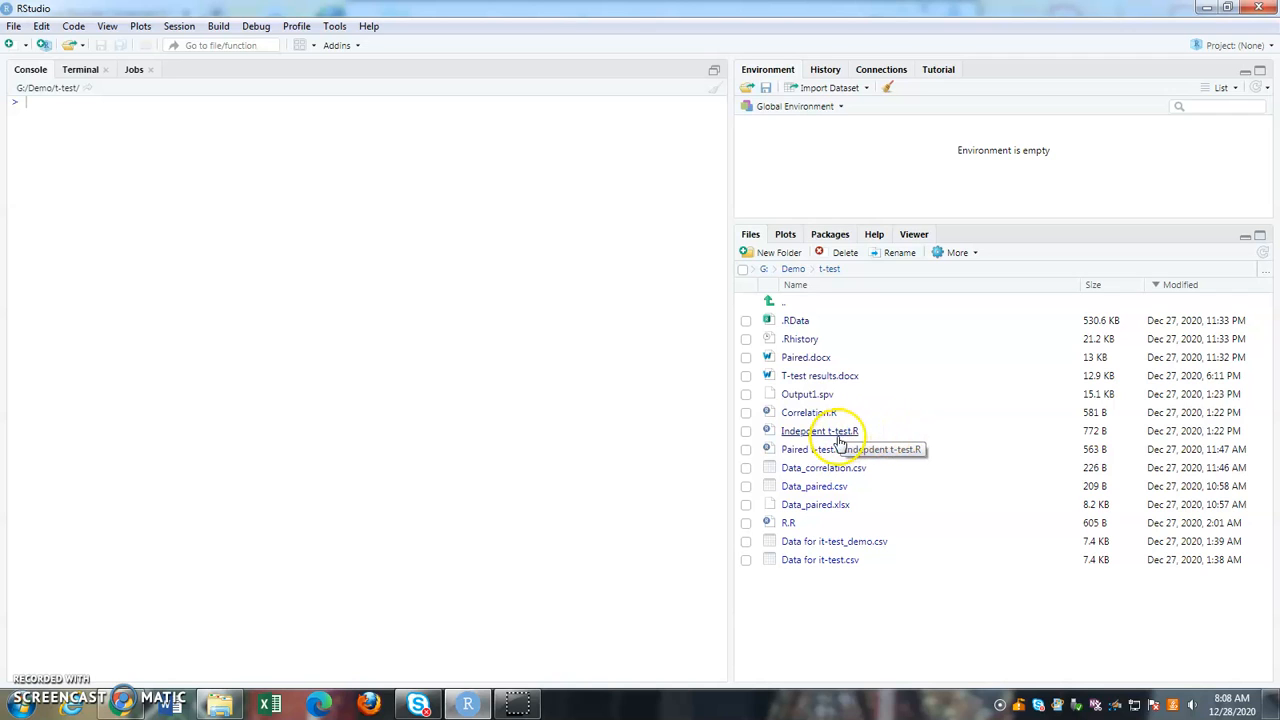
# Load Independent t-test.R in the editor and select its old setwd line for removal
pyautogui.doubleClick(820, 430)
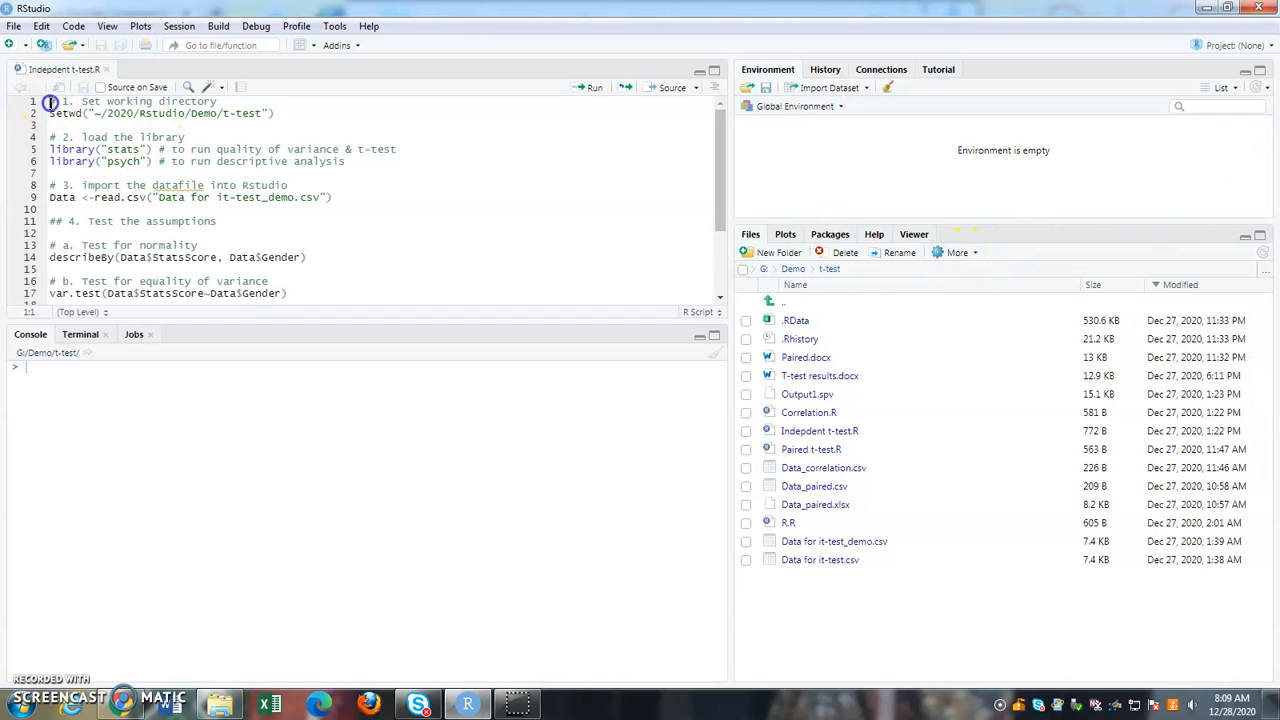
pyautogui.moveTo(48, 100); pyautogui.dragTo(270, 112)
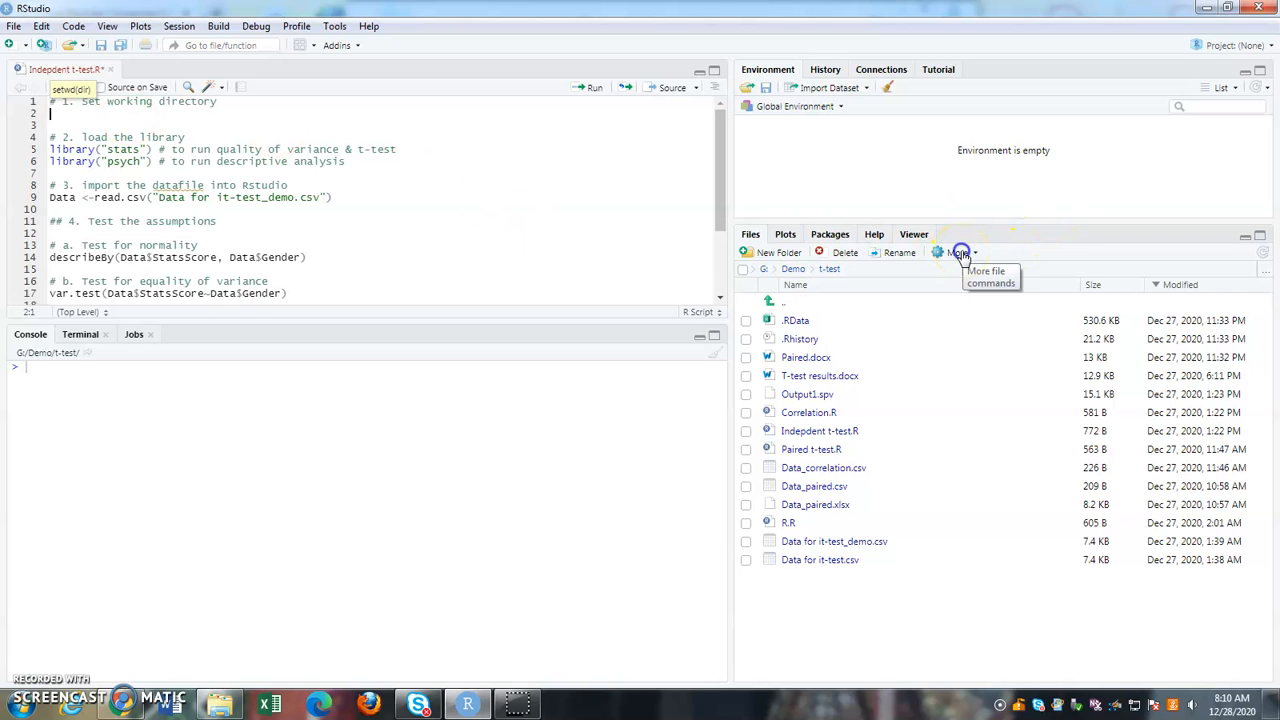
# Set Demo/t-test as the working directory via Set As Working Directory, then return to blank line 2
pyautogui.click(956, 252)
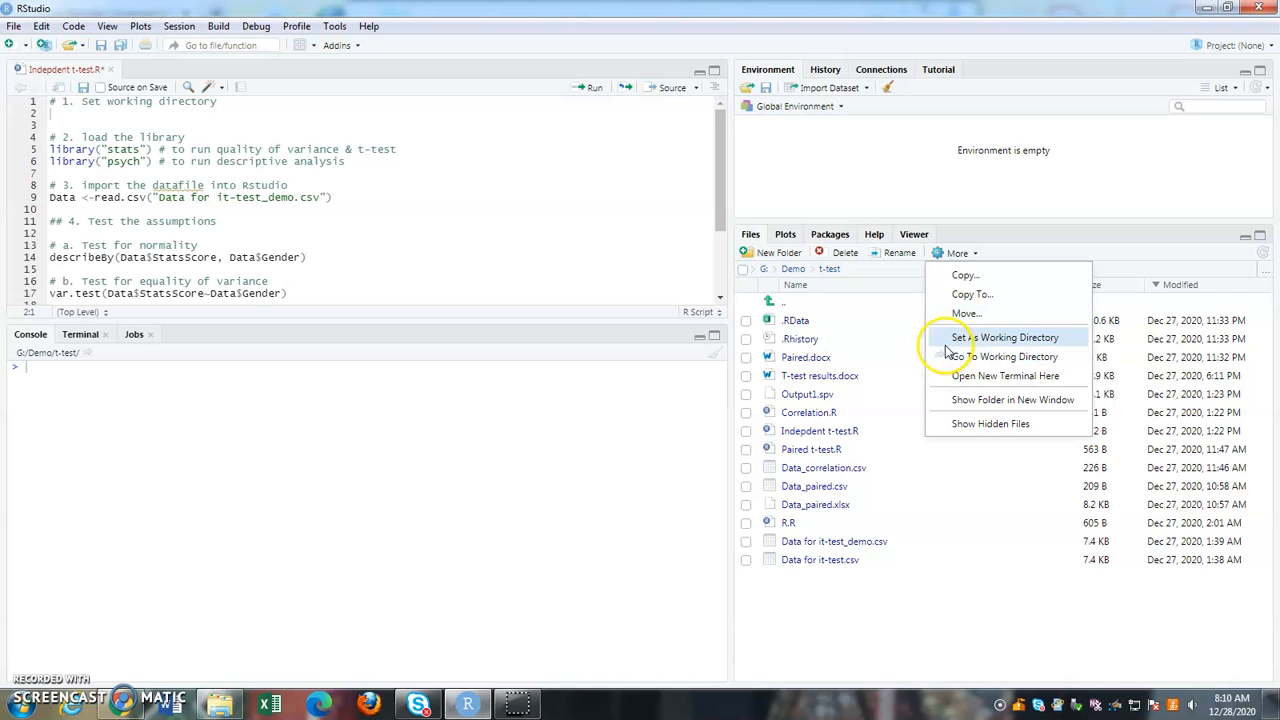
pyautogui.click(1004, 336)
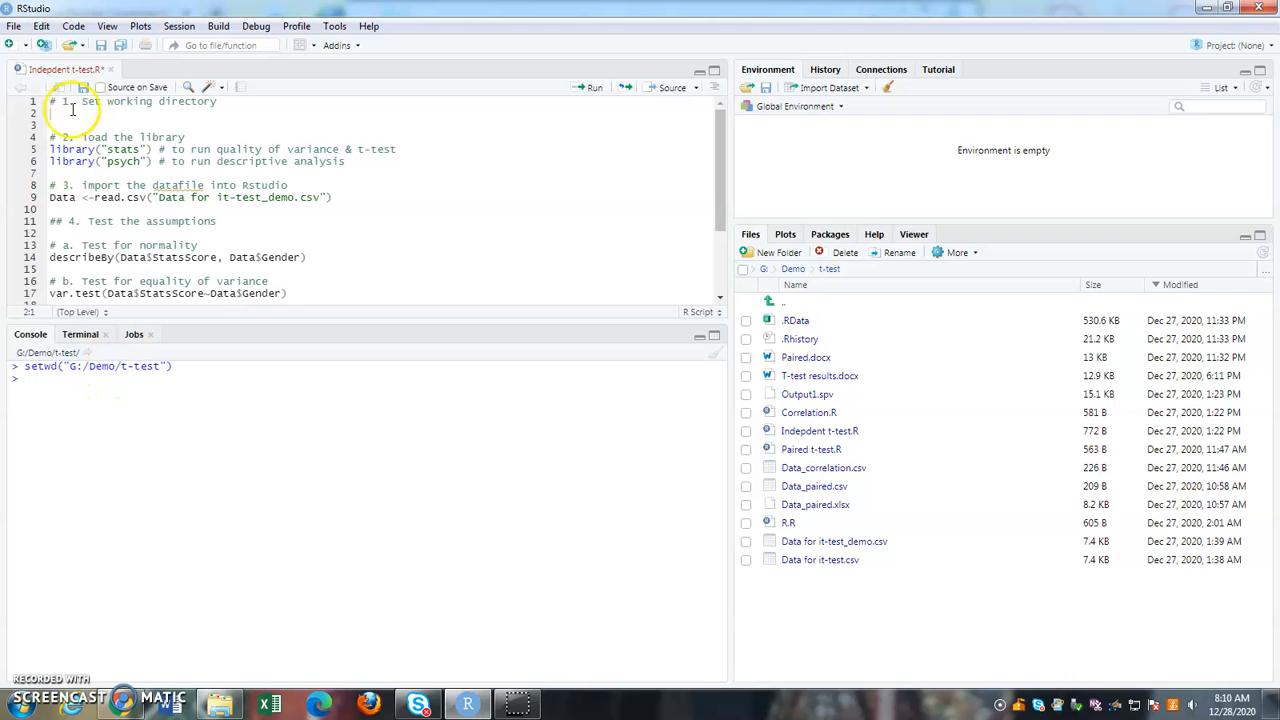
pyautogui.click(52, 112)
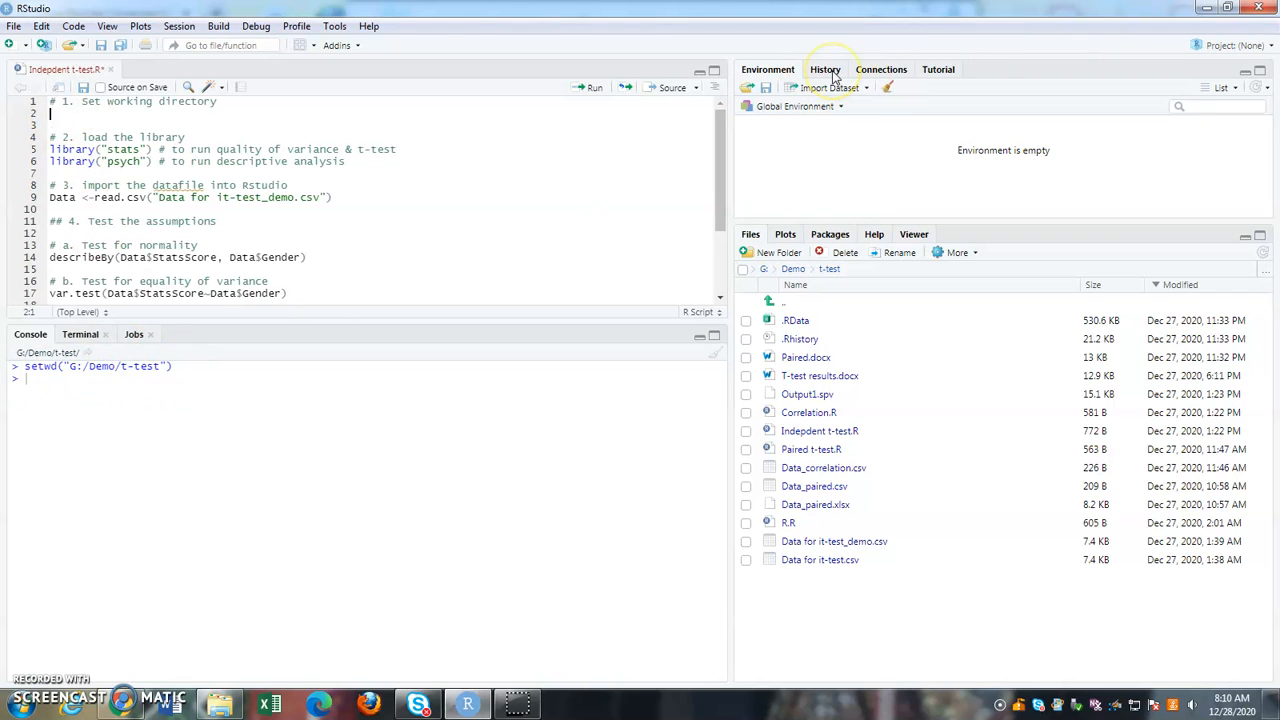
# Highlight the setwd("G:/Demo/t-test") entry in the History pane for reuse
pyautogui.click(824, 68)
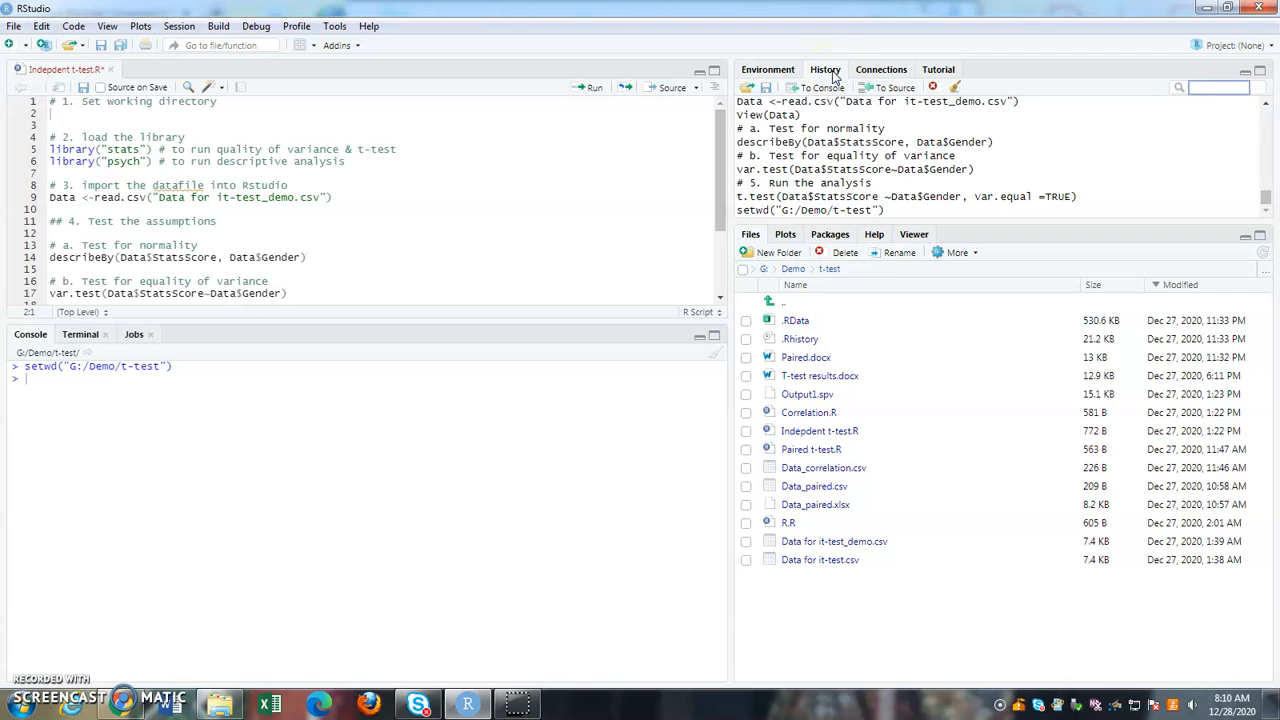
pyautogui.click(810, 210)
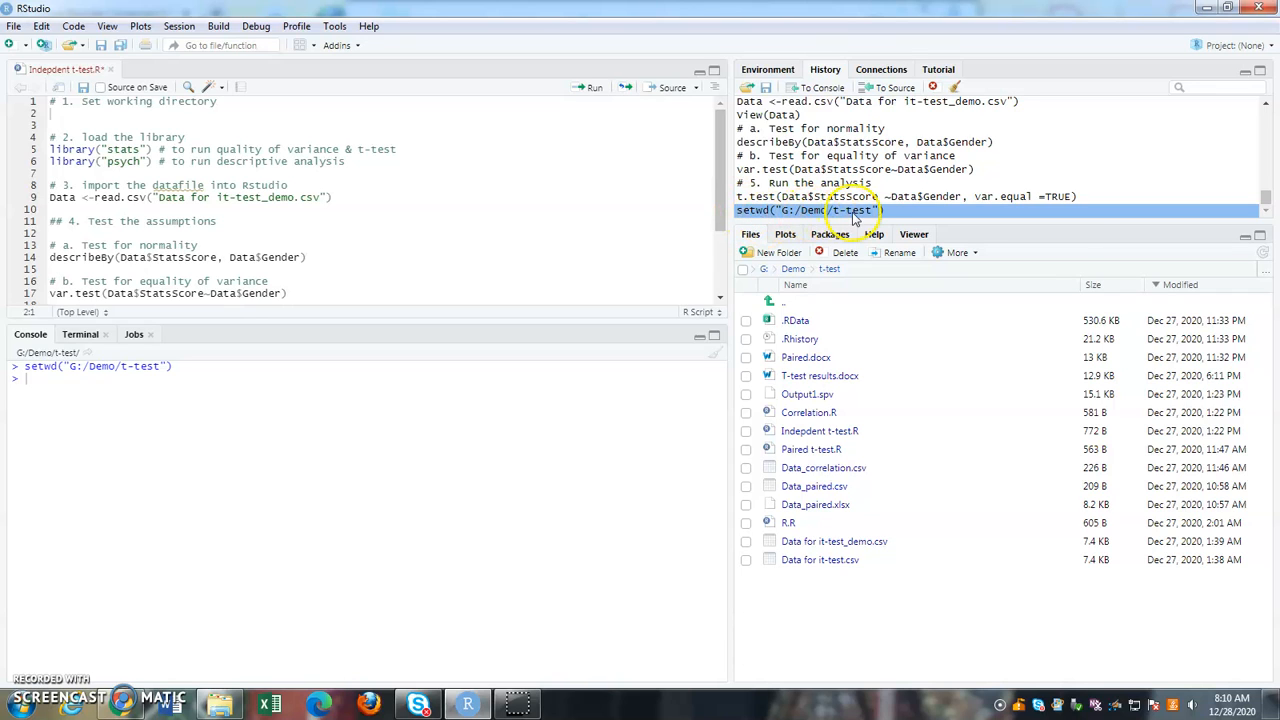
pyautogui.moveTo(790, 216)
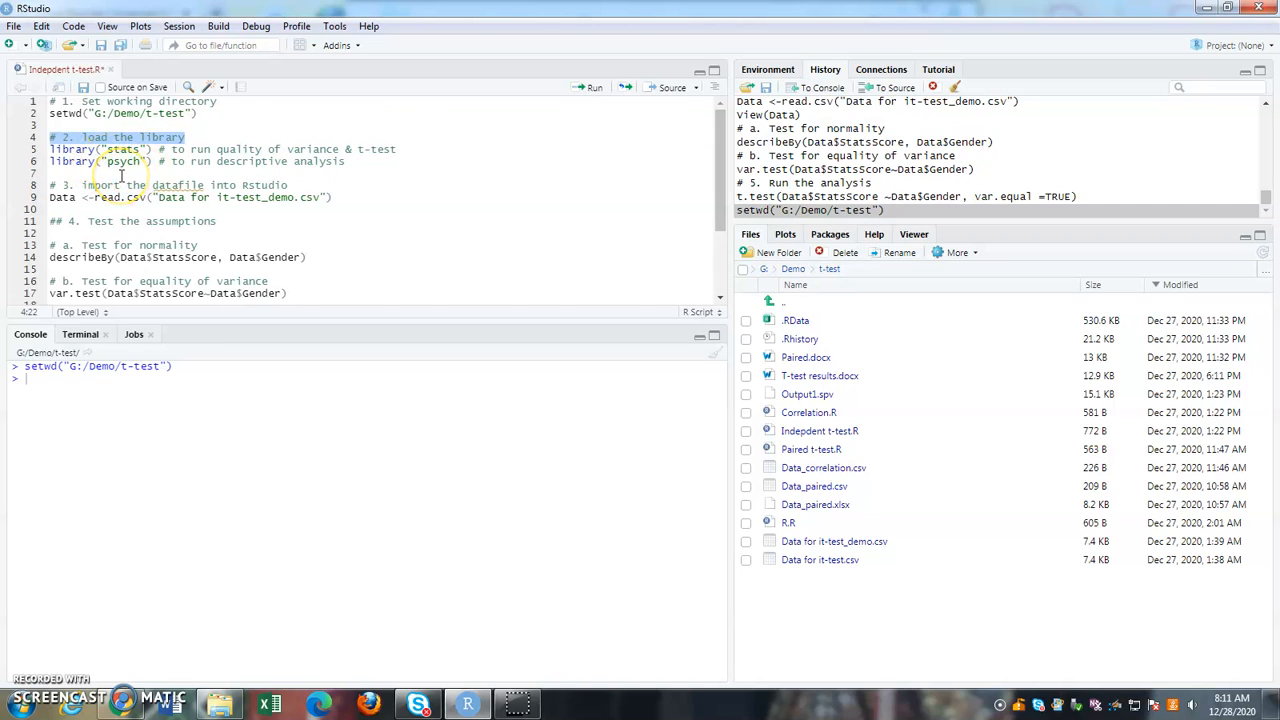
# Start a package install for 'ps...' from the Packages pane, then cancel it
pyautogui.click(412, 176)
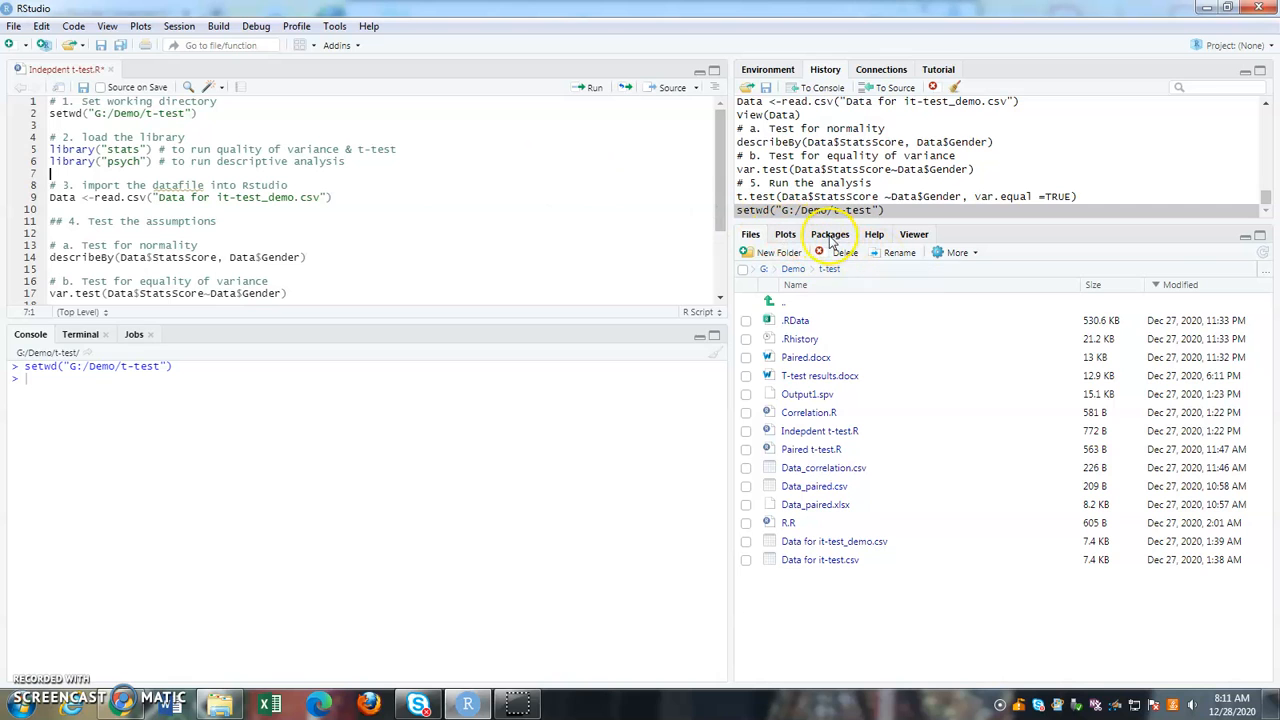
pyautogui.click(828, 234)
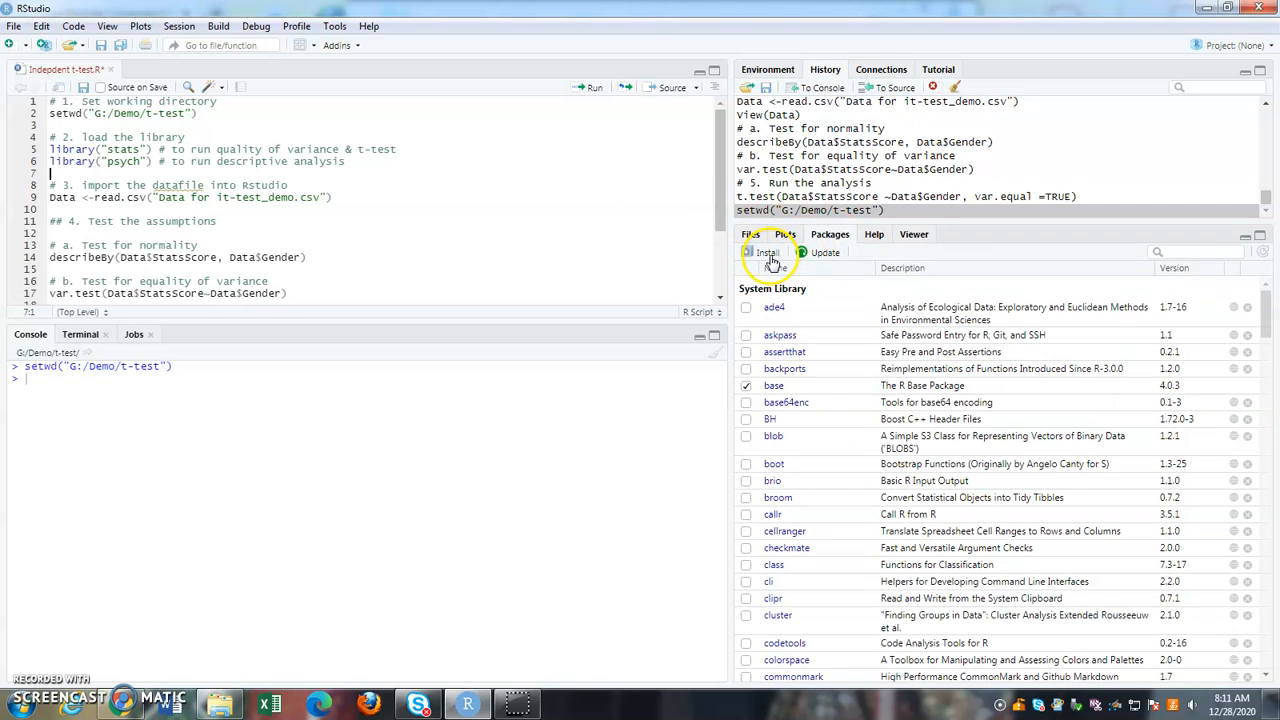
pyautogui.click(764, 252)
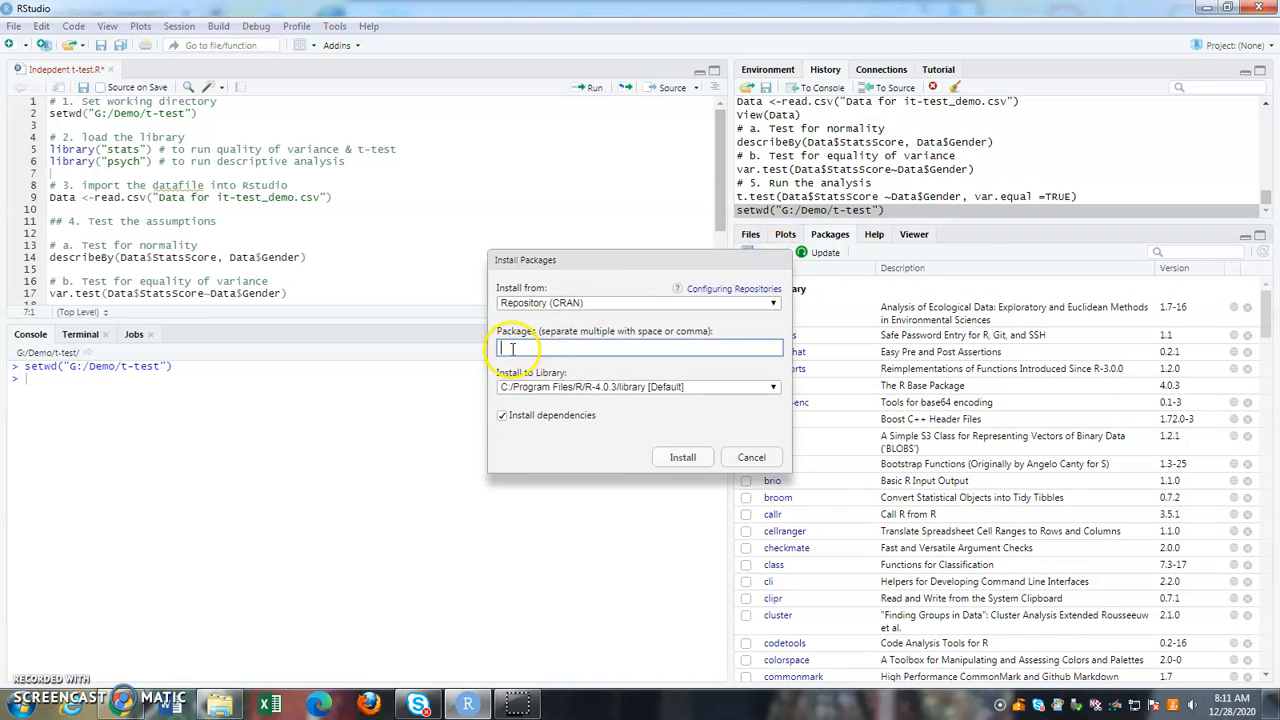
pyautogui.write('psy')
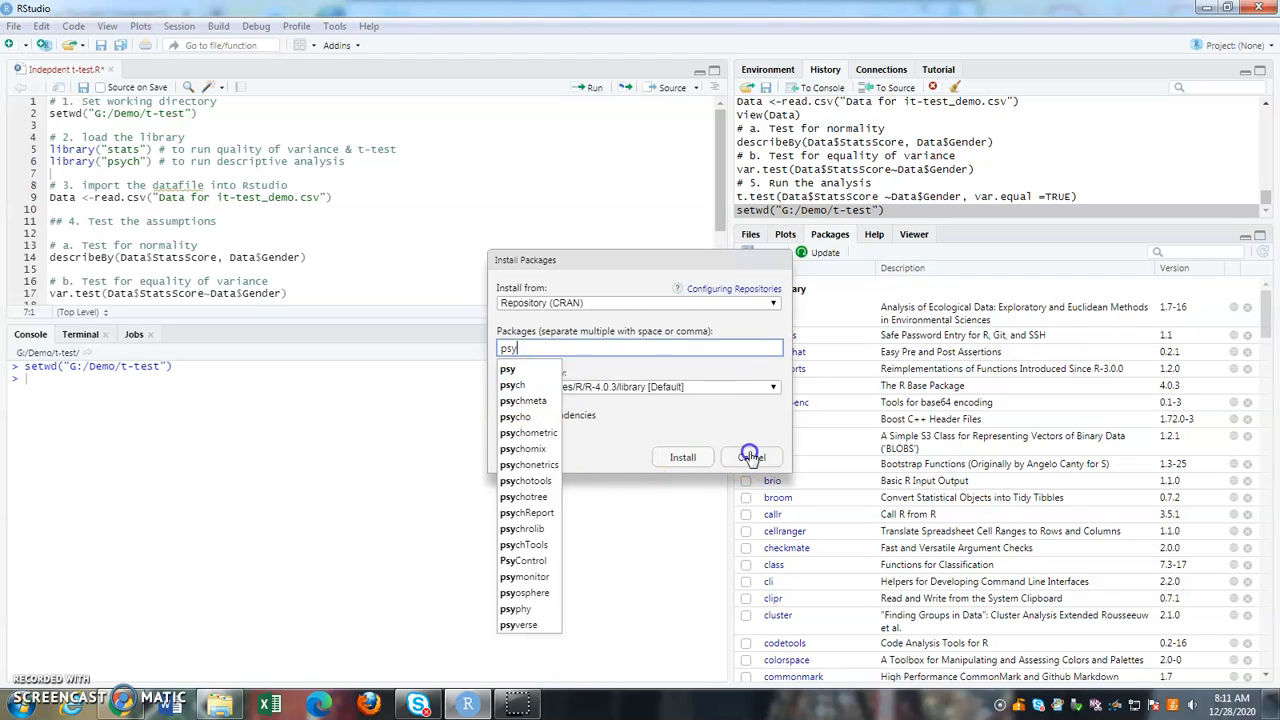
pyautogui.click(750, 456)
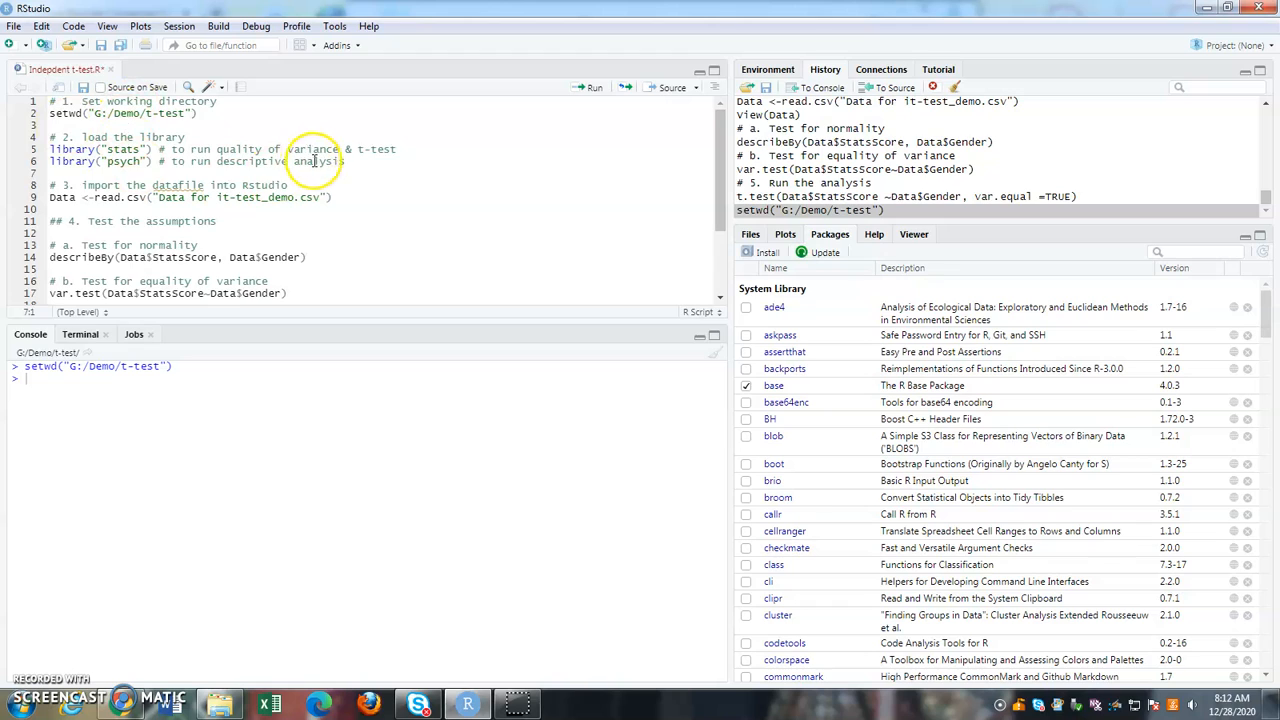
pyautogui.moveTo(48, 148); pyautogui.dragTo(344, 160)
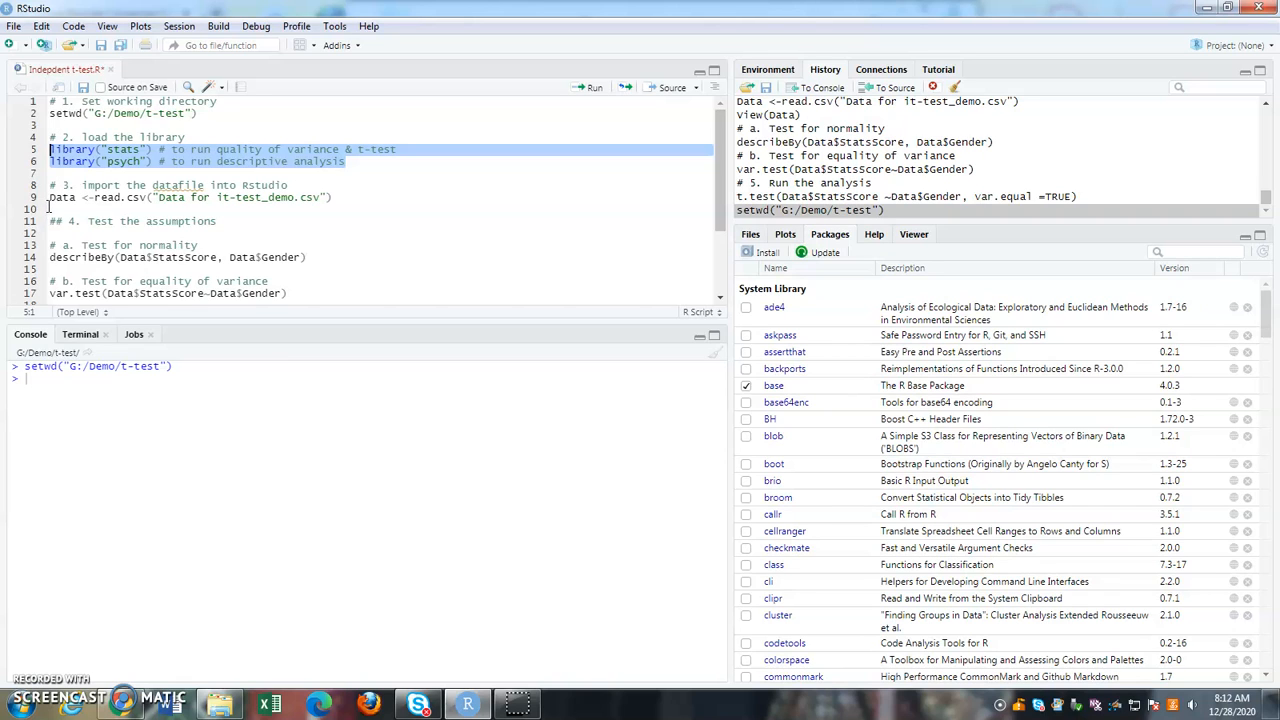
pyautogui.click(244, 184)
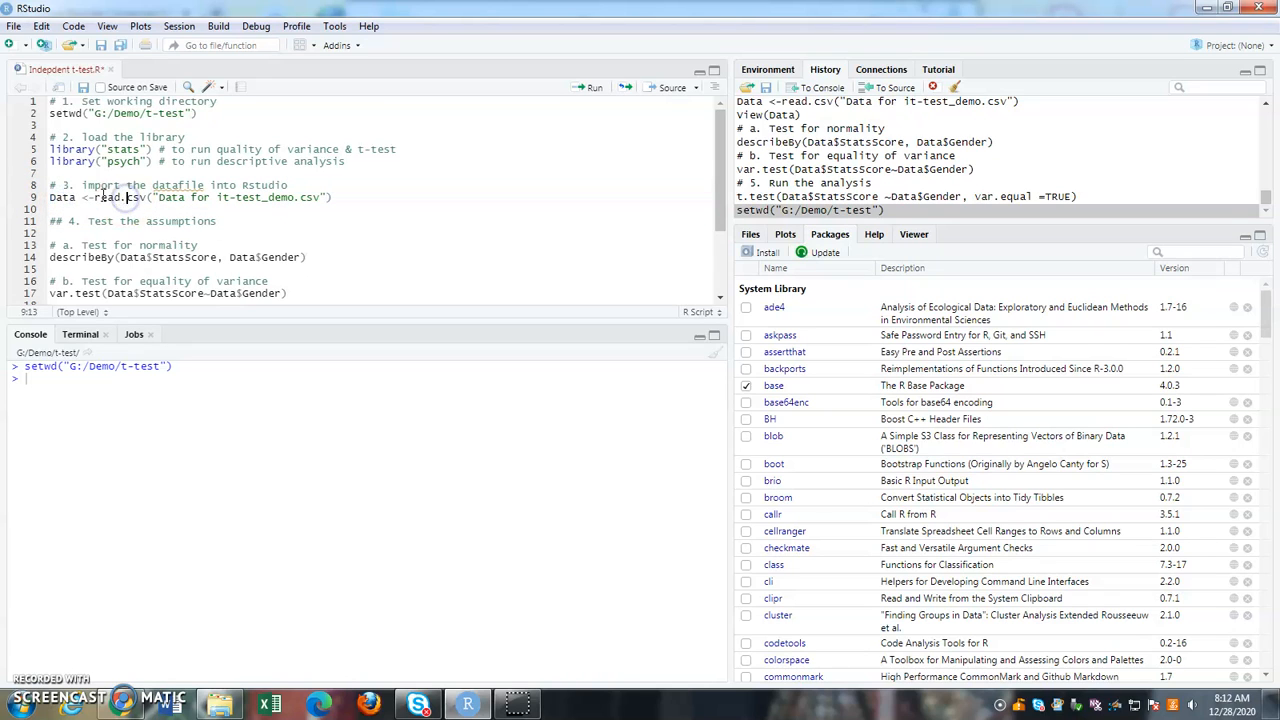
pyautogui.doubleClick(112, 198)
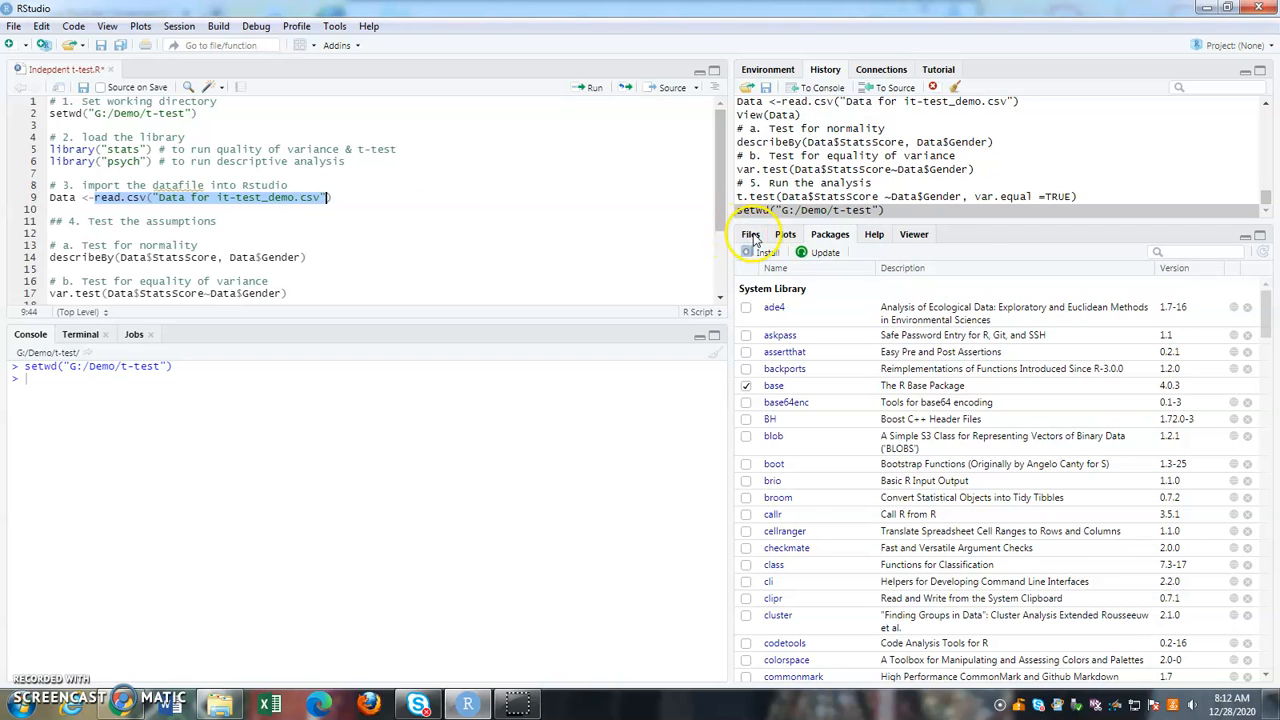
# Check the Files pane's Data for it-test_demo.csv against the script's read.csv line
pyautogui.click(750, 234)
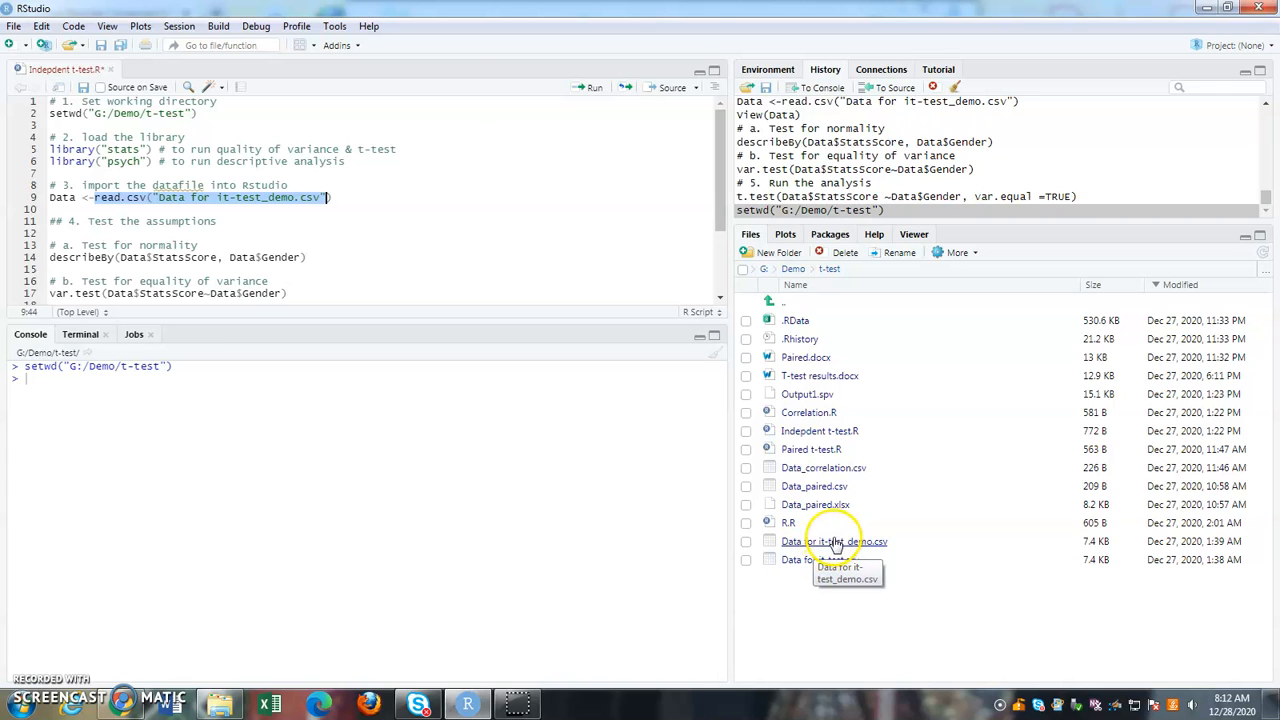
pyautogui.moveTo(884, 544)
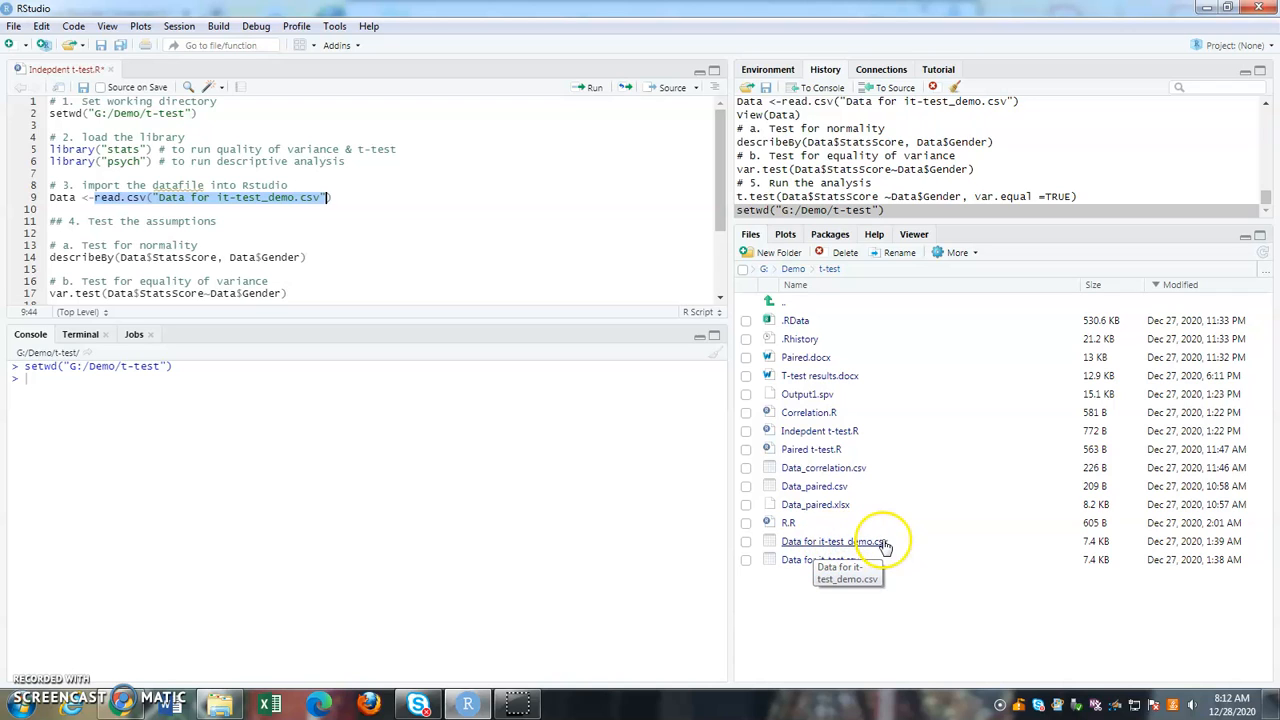
pyautogui.moveTo(836, 552)
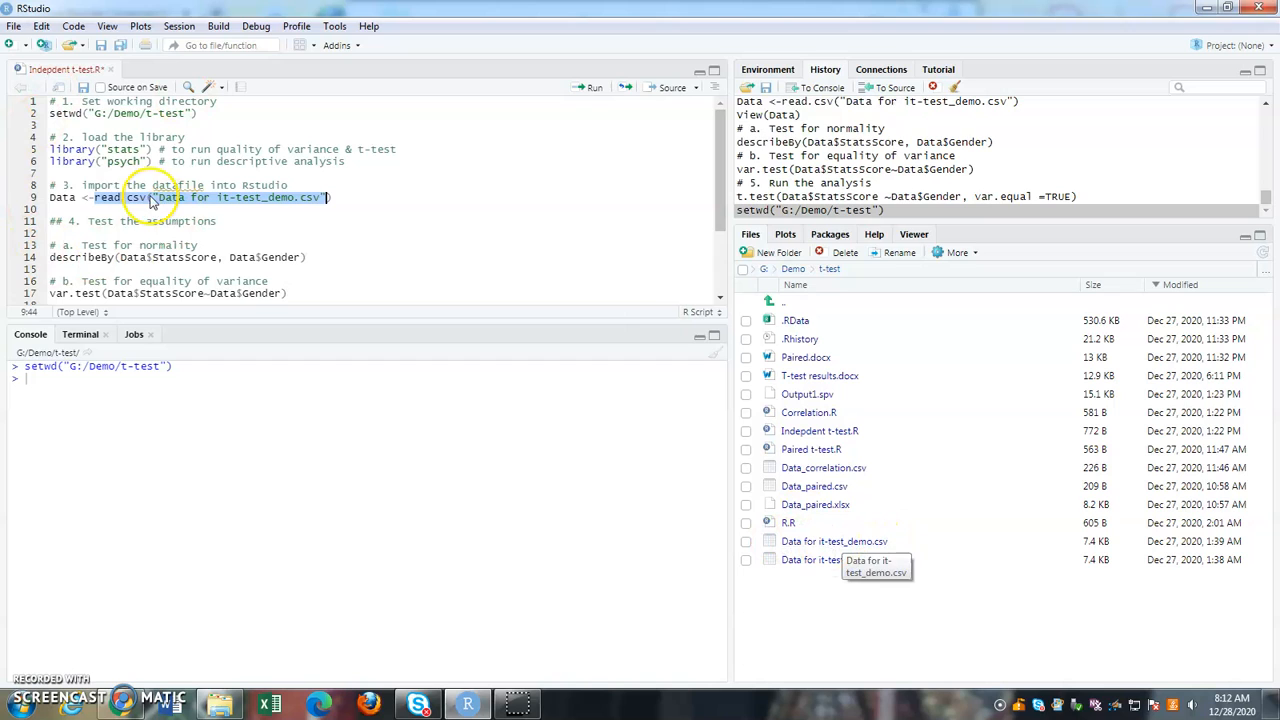
pyautogui.moveTo(128, 198)
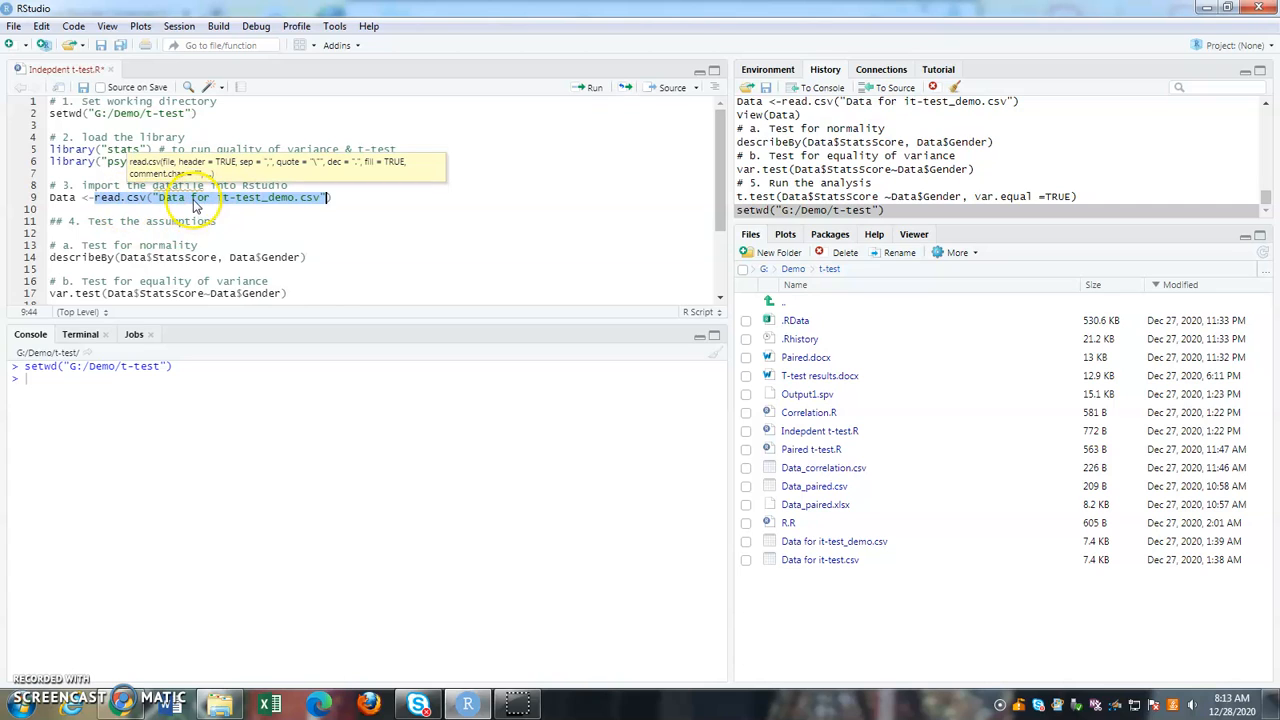
pyautogui.moveTo(290, 198)
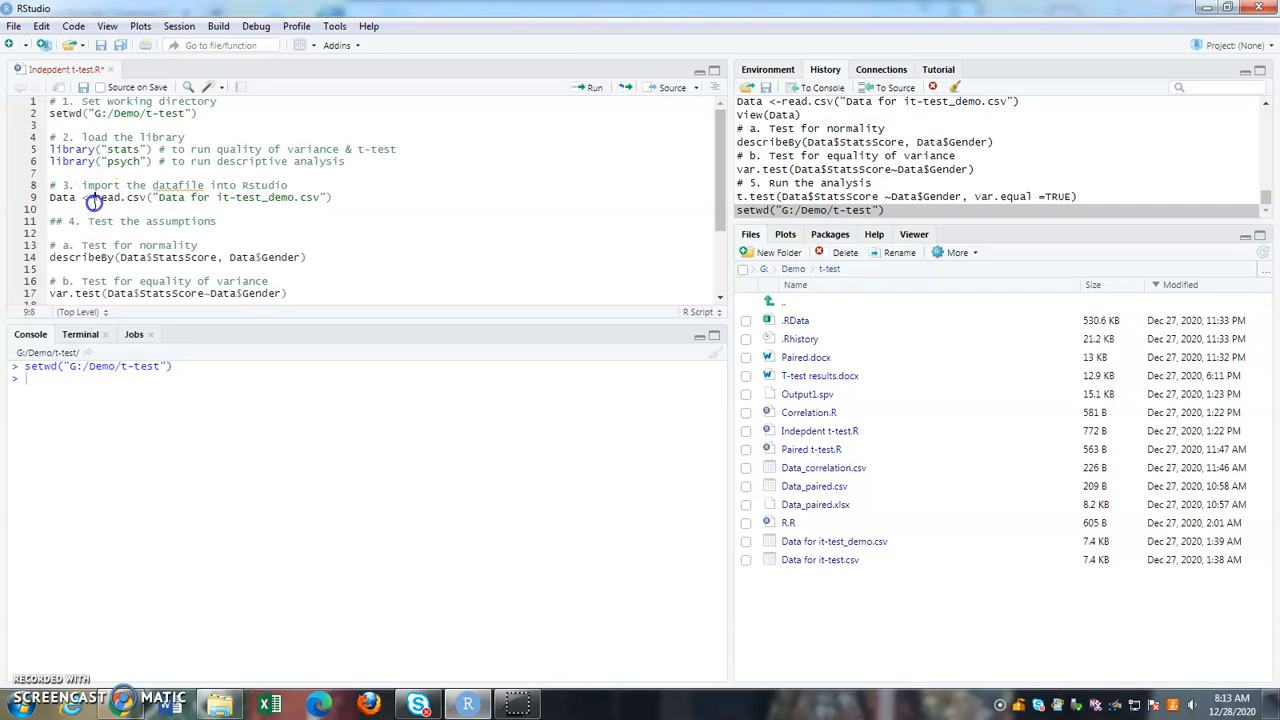
pyautogui.moveTo(96, 198); pyautogui.dragTo(332, 198)
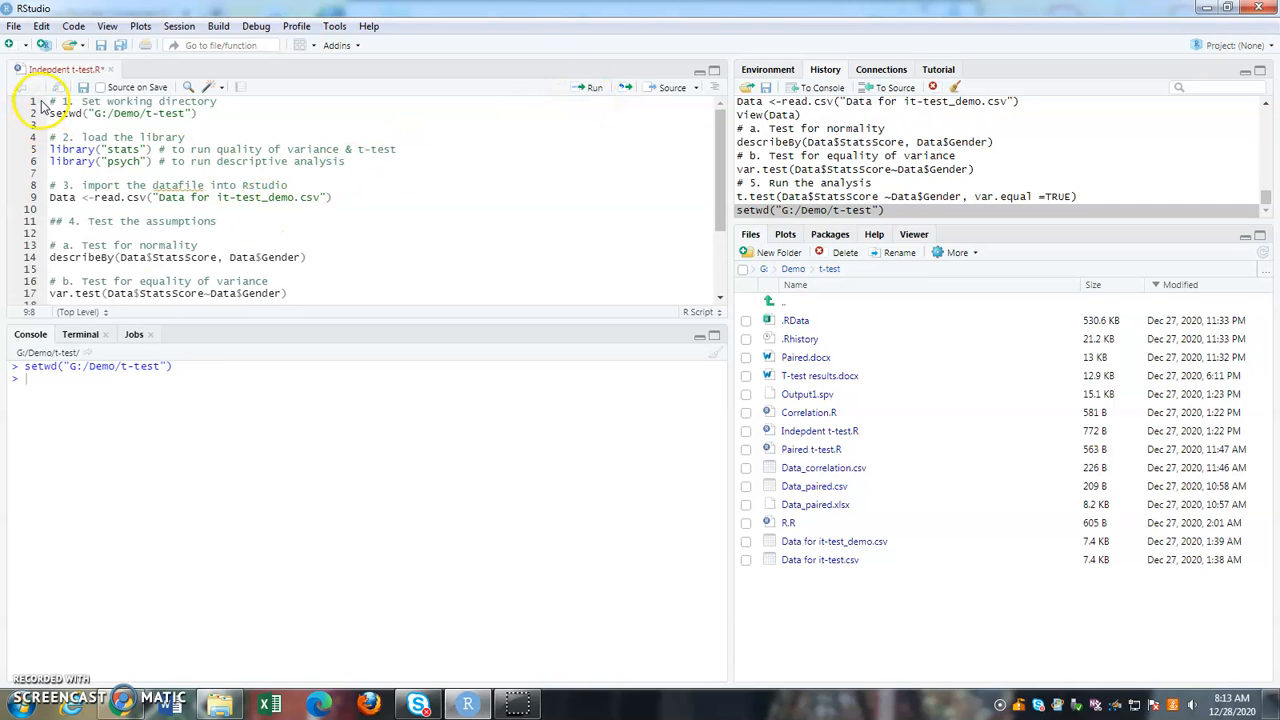
# Run lines 1–9 to set the directory, load stats and psych, and import the demo CSV
pyautogui.moveTo(48, 100); pyautogui.dragTo(118, 160)
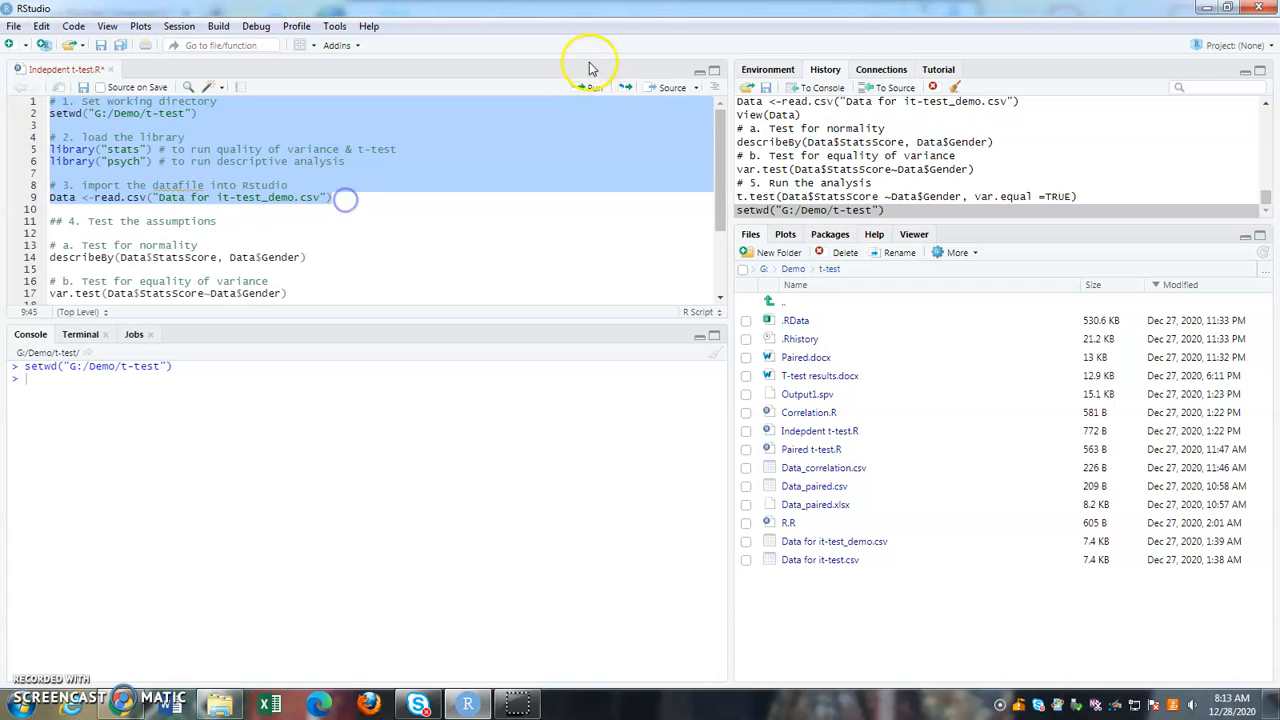
pyautogui.click(590, 88)
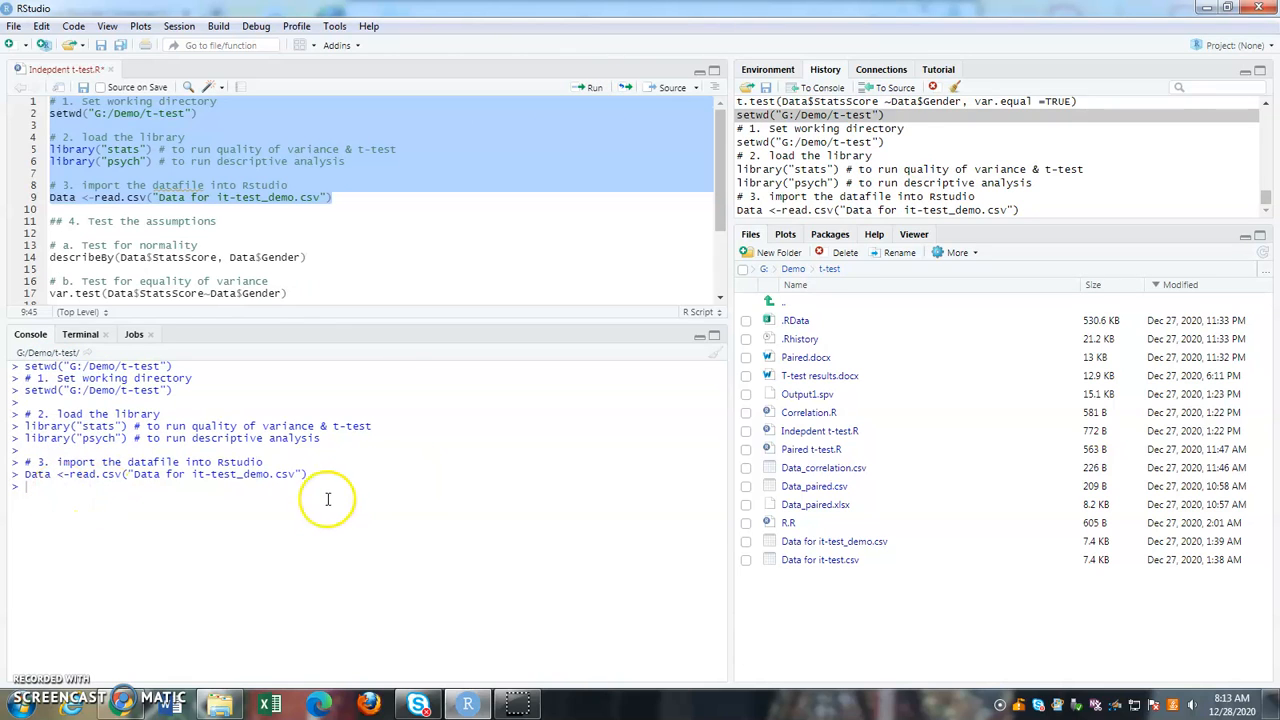
pyautogui.moveTo(56, 482)
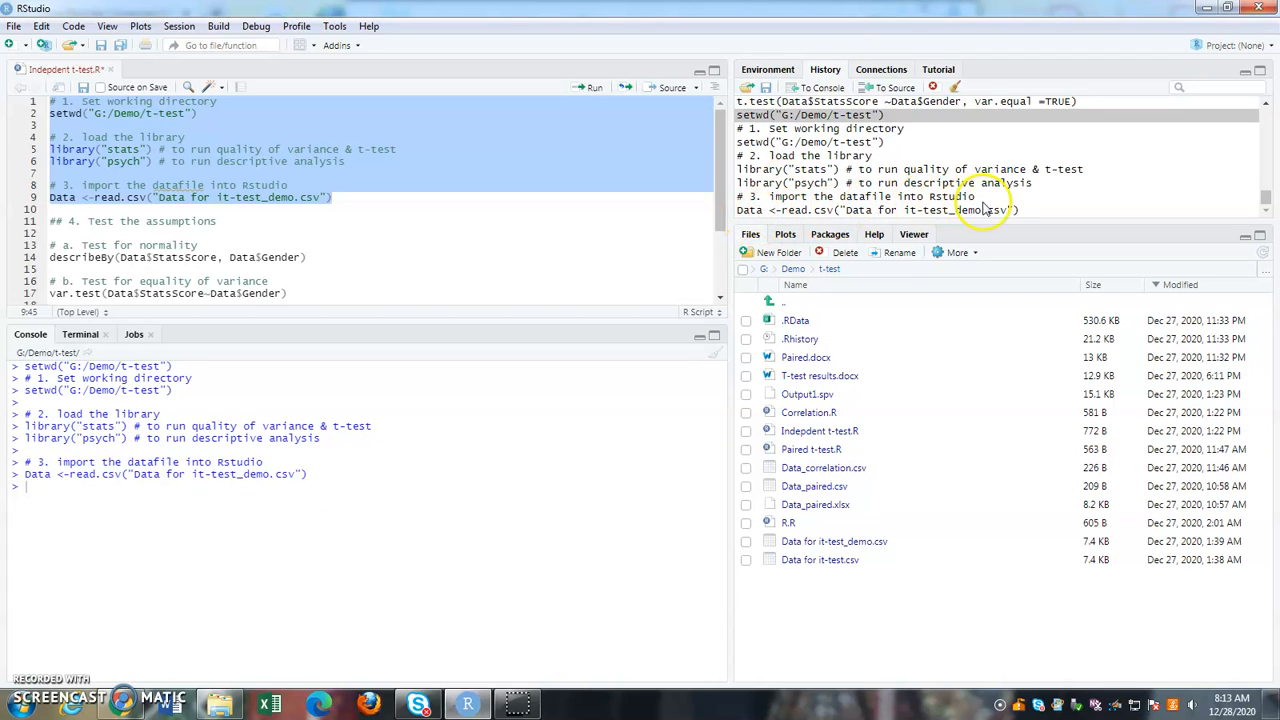
pyautogui.moveTo(950, 218)
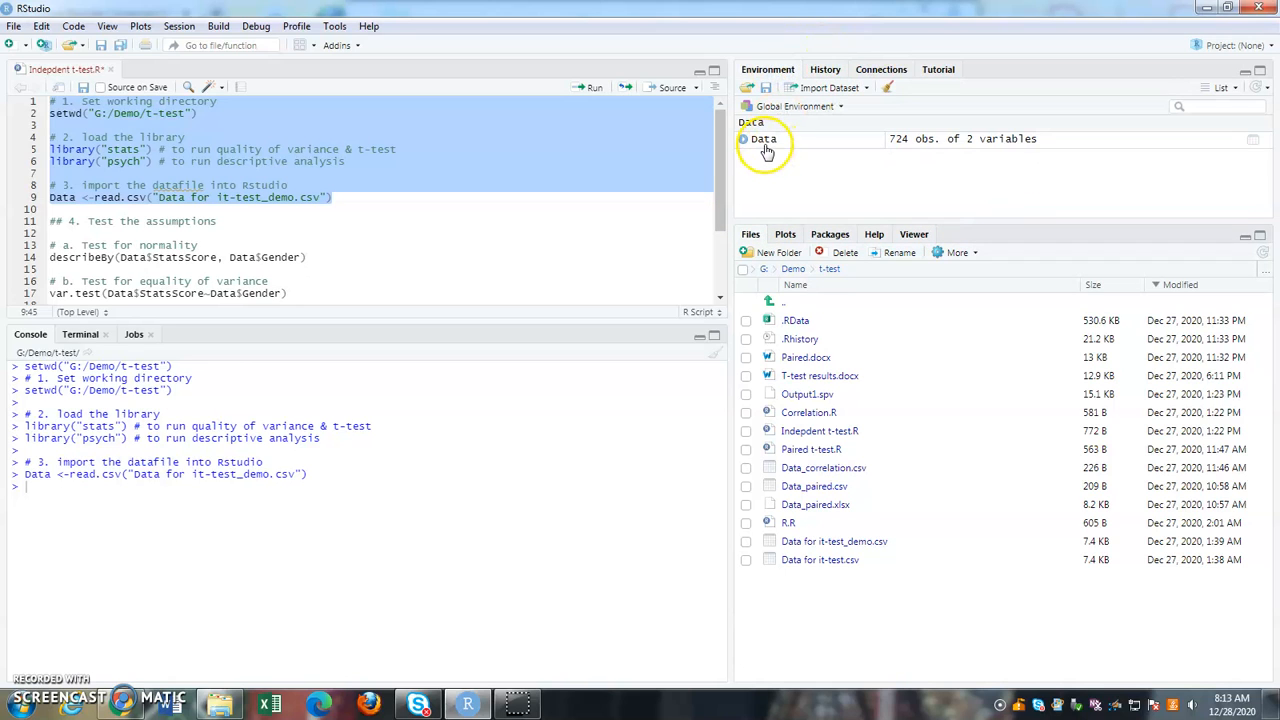
pyautogui.moveTo(764, 140)
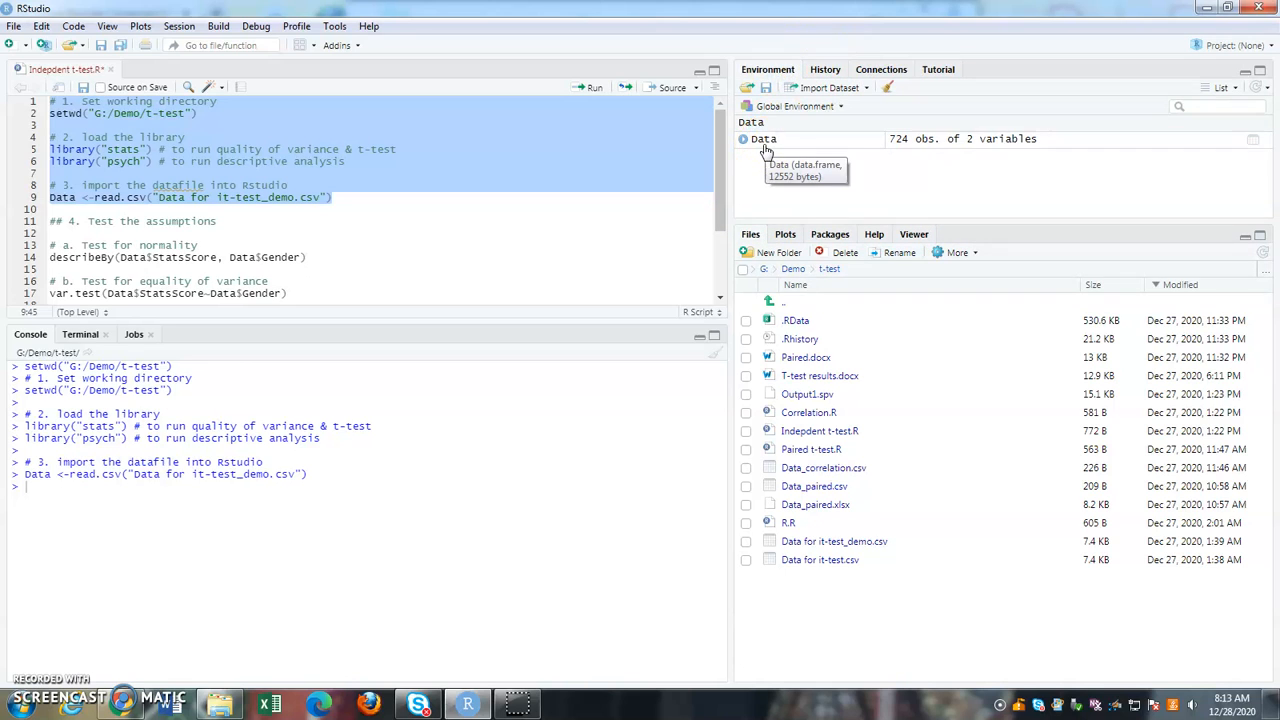
pyautogui.click(764, 138)
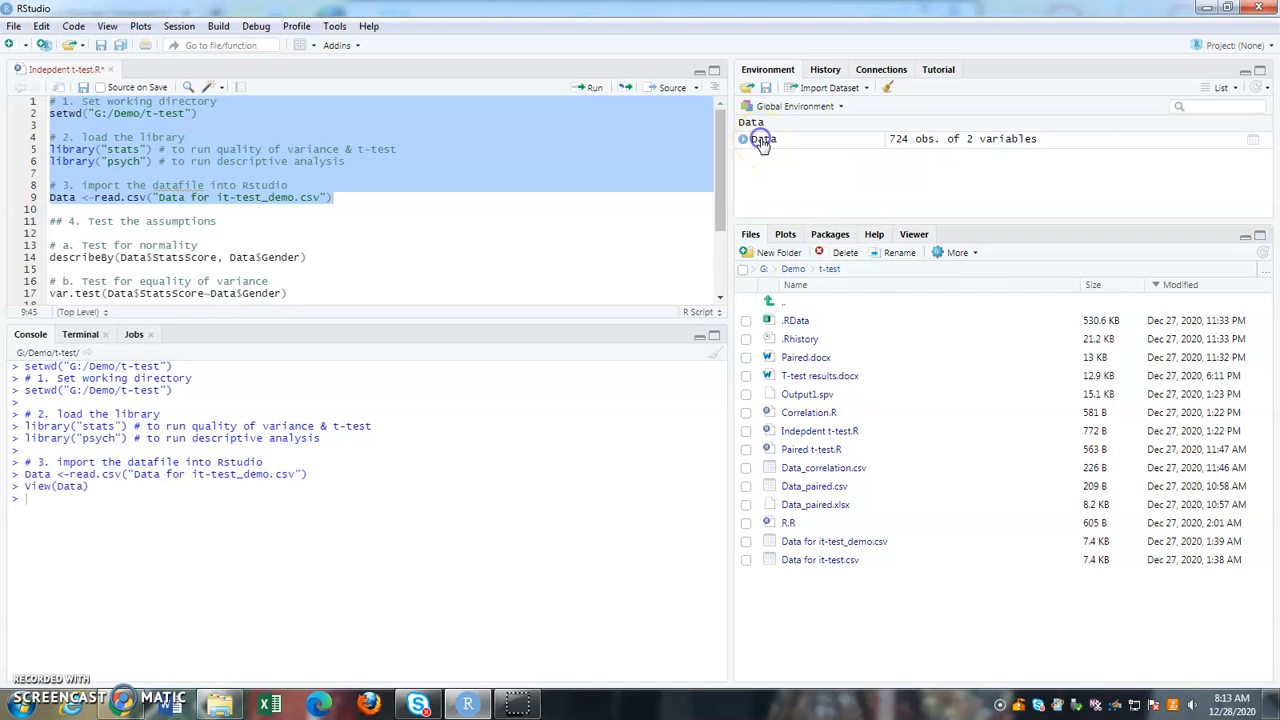
pyautogui.click(764, 140)
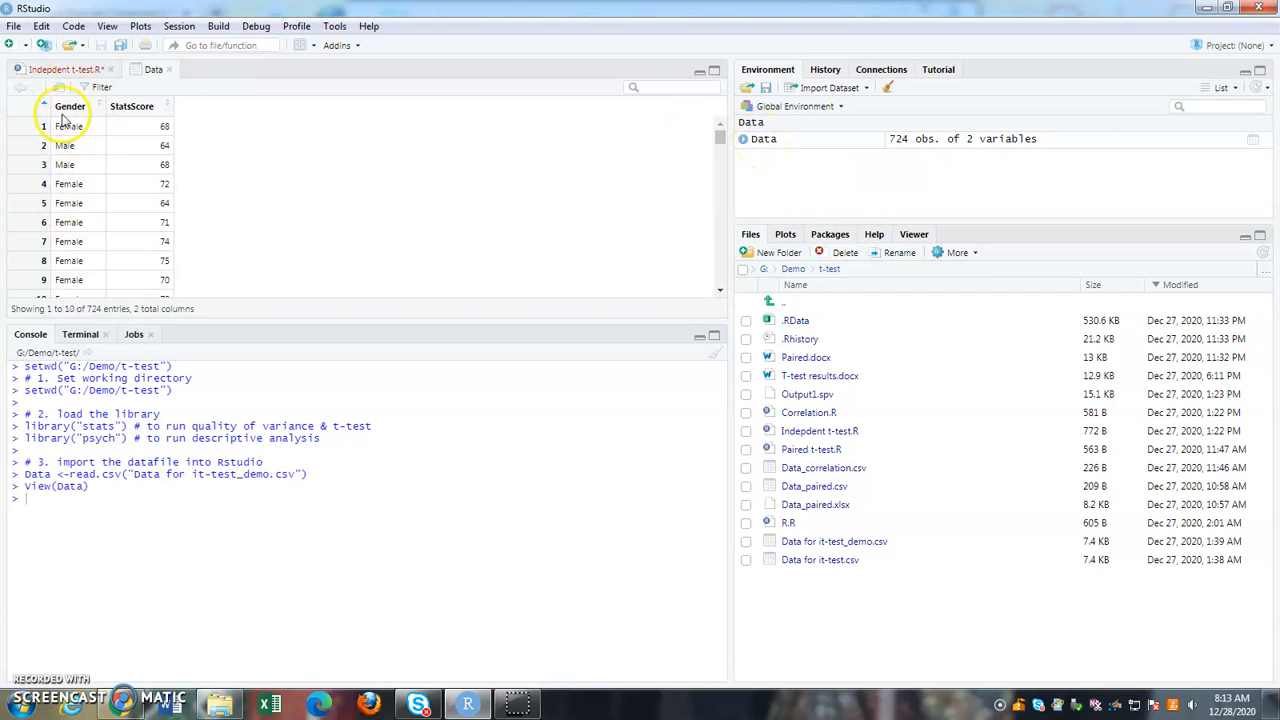
pyautogui.moveTo(150, 268)
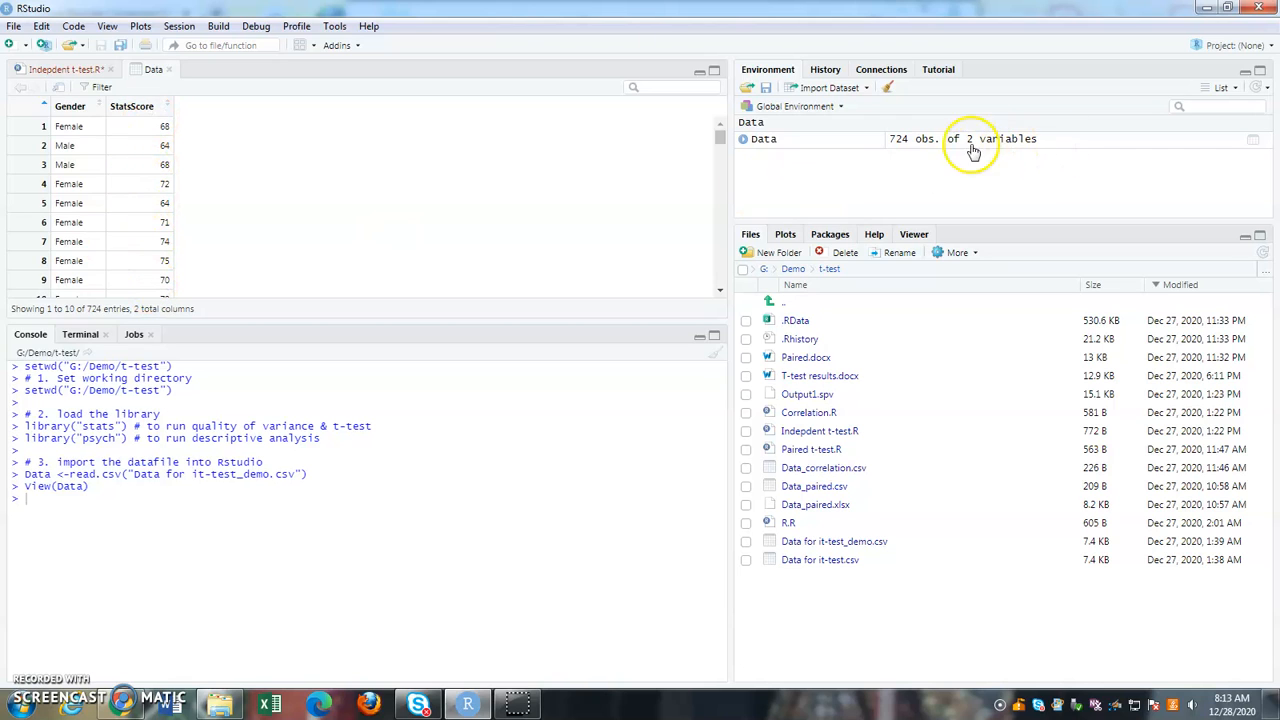
pyautogui.moveTo(724, 130)
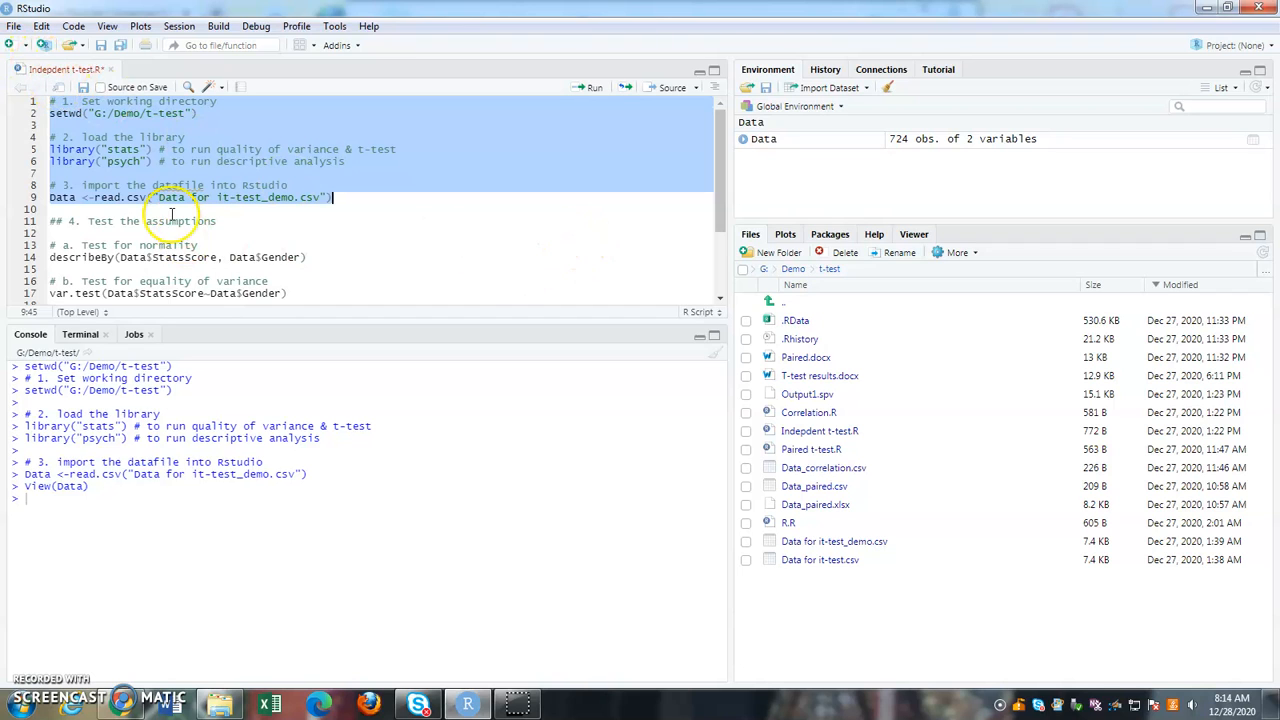
# Run describeBy(Data$StatsScore, Data$Gender) and mark the skew/kurtosis/se results for Female and Male
pyautogui.click(52, 210)
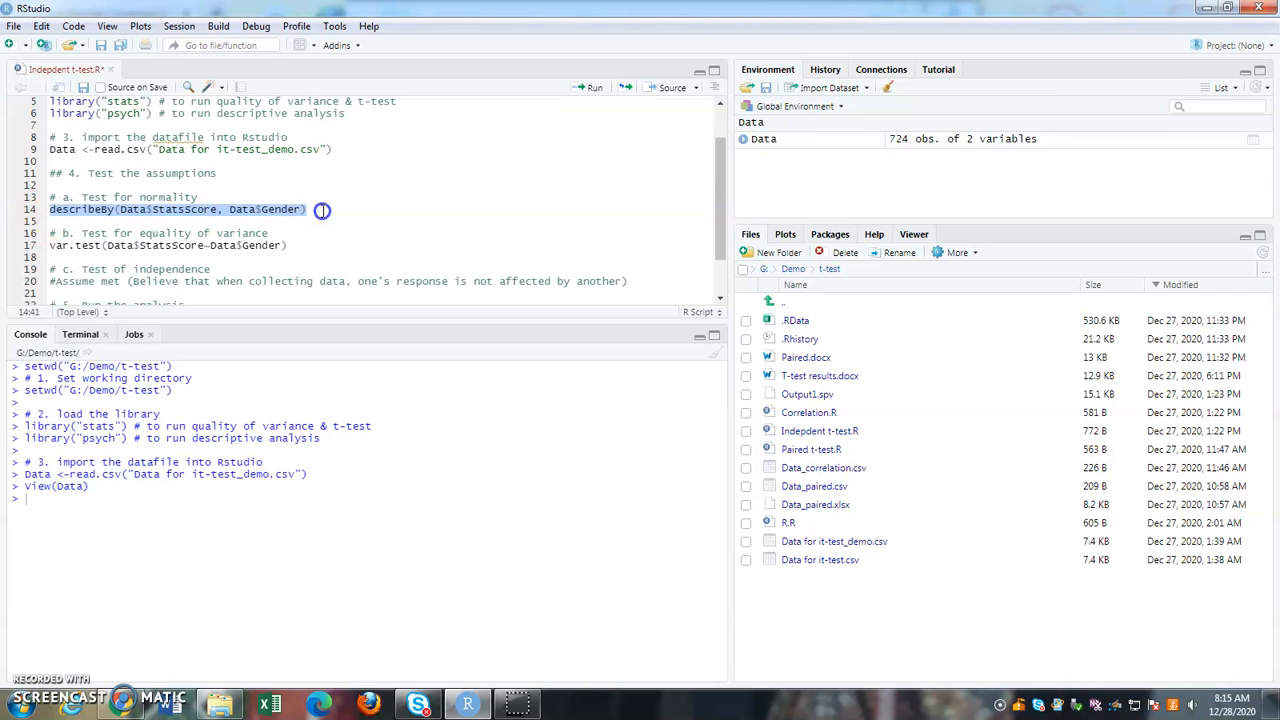
pyautogui.click(168, 210)
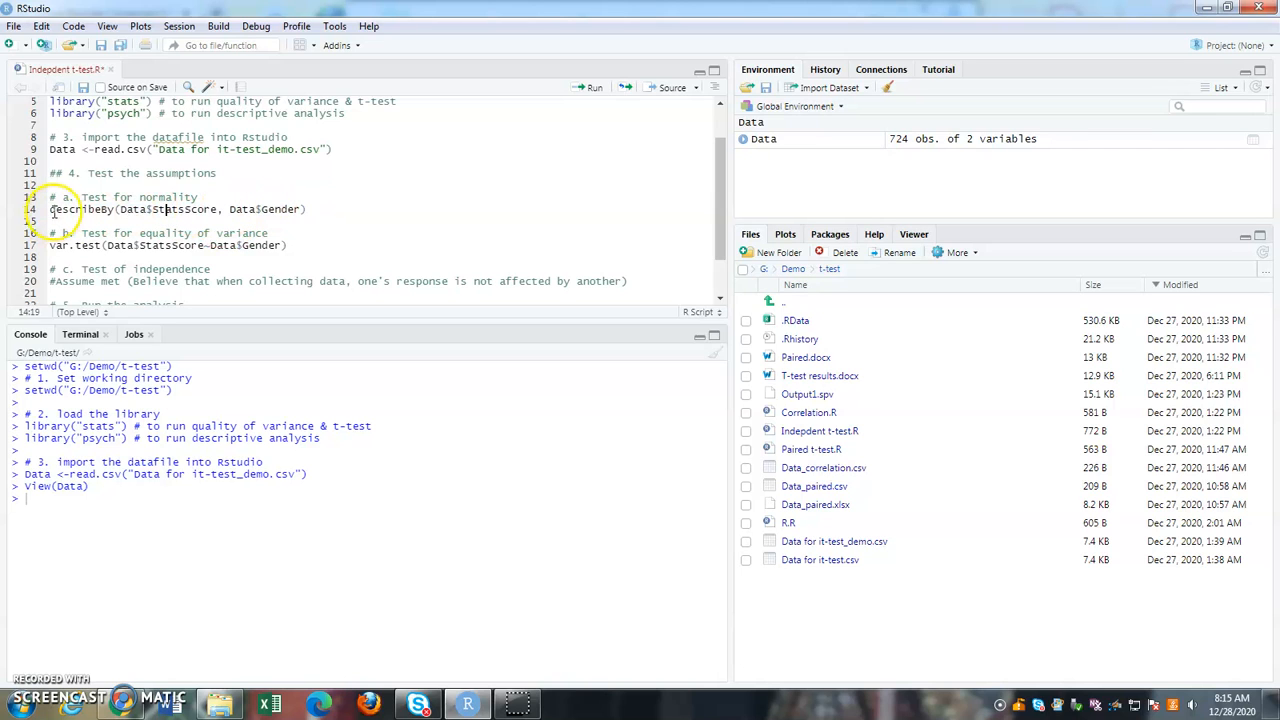
pyautogui.doubleClick(78, 210)
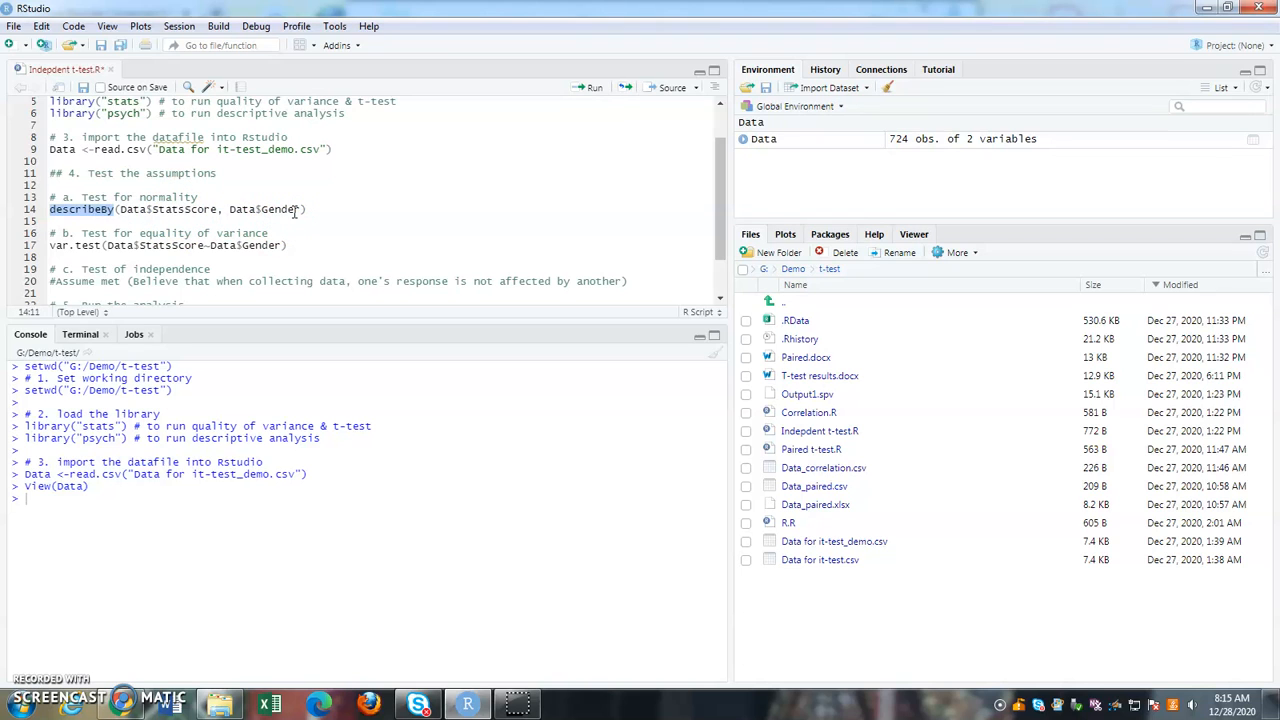
pyautogui.moveTo(80, 210)
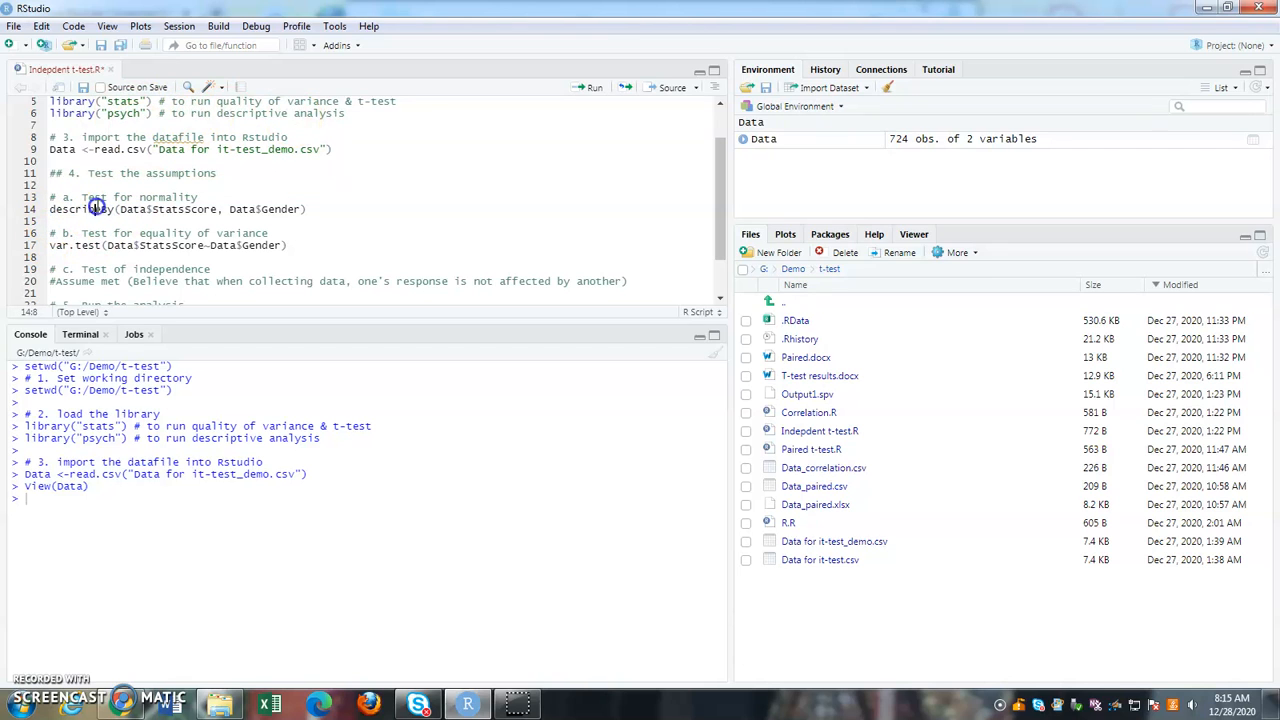
pyautogui.click(592, 88)
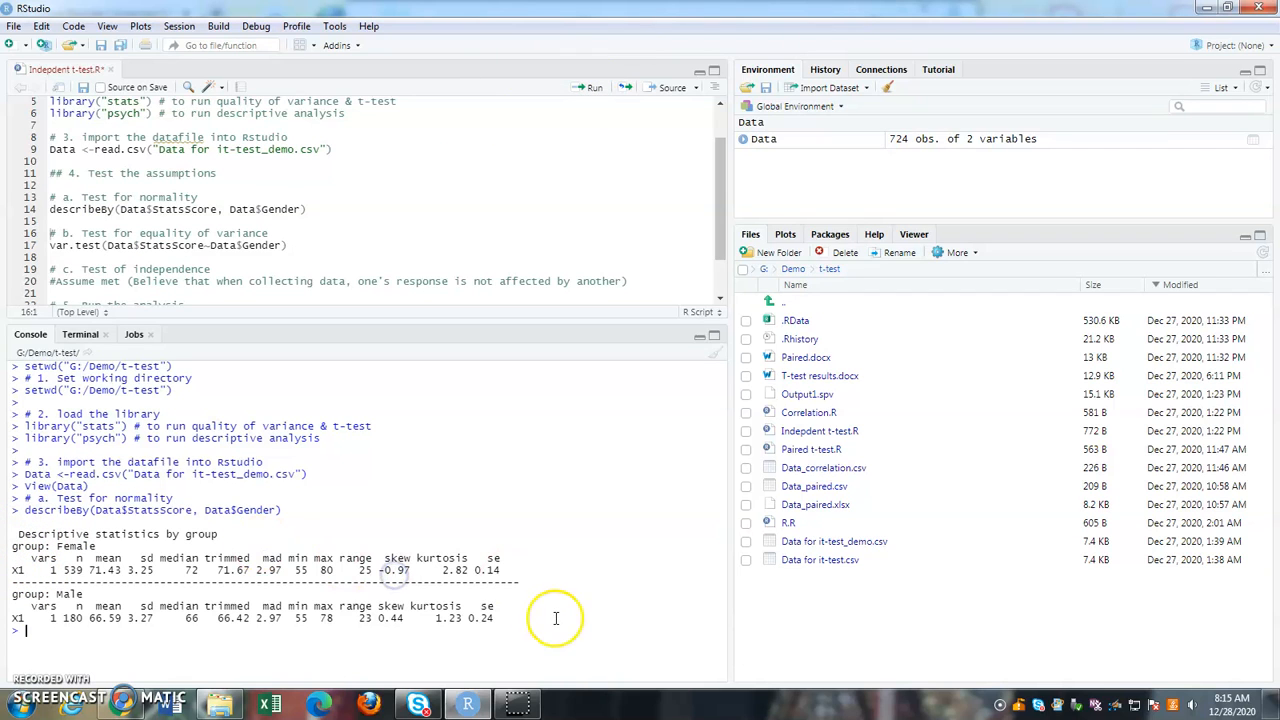
pyautogui.moveTo(208, 620)
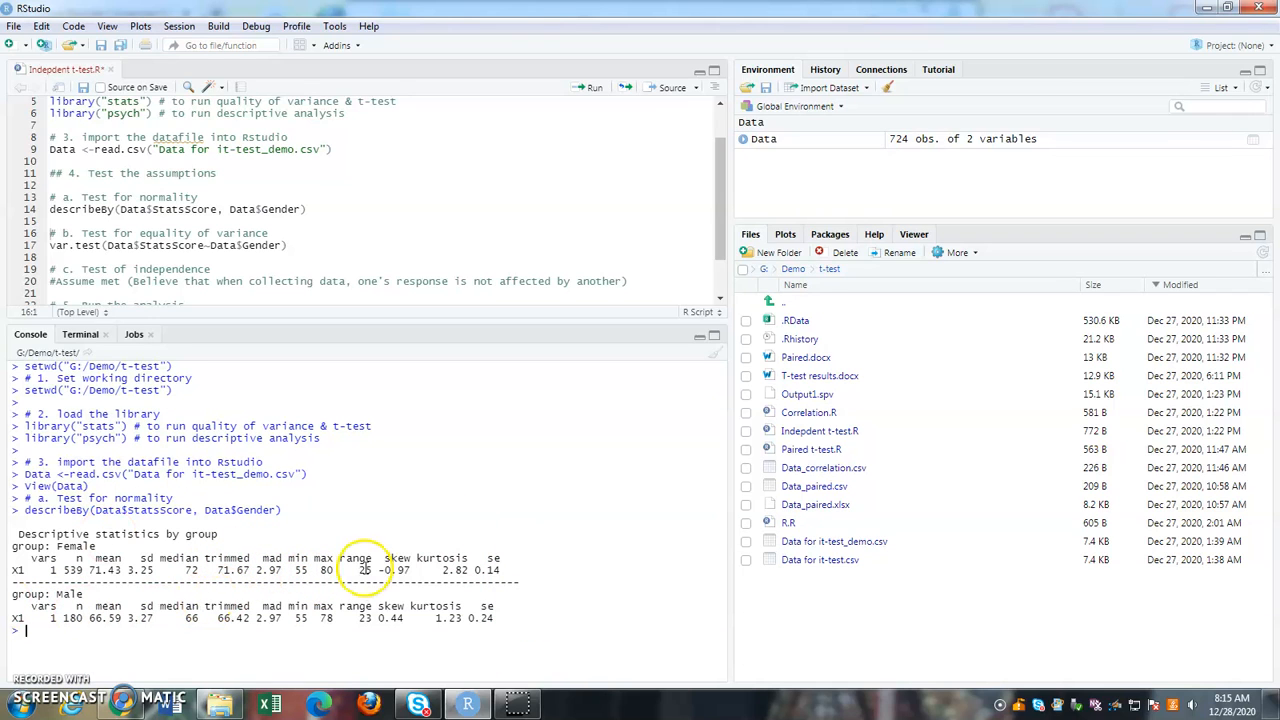
pyautogui.moveTo(14, 568); pyautogui.dragTo(408, 572)
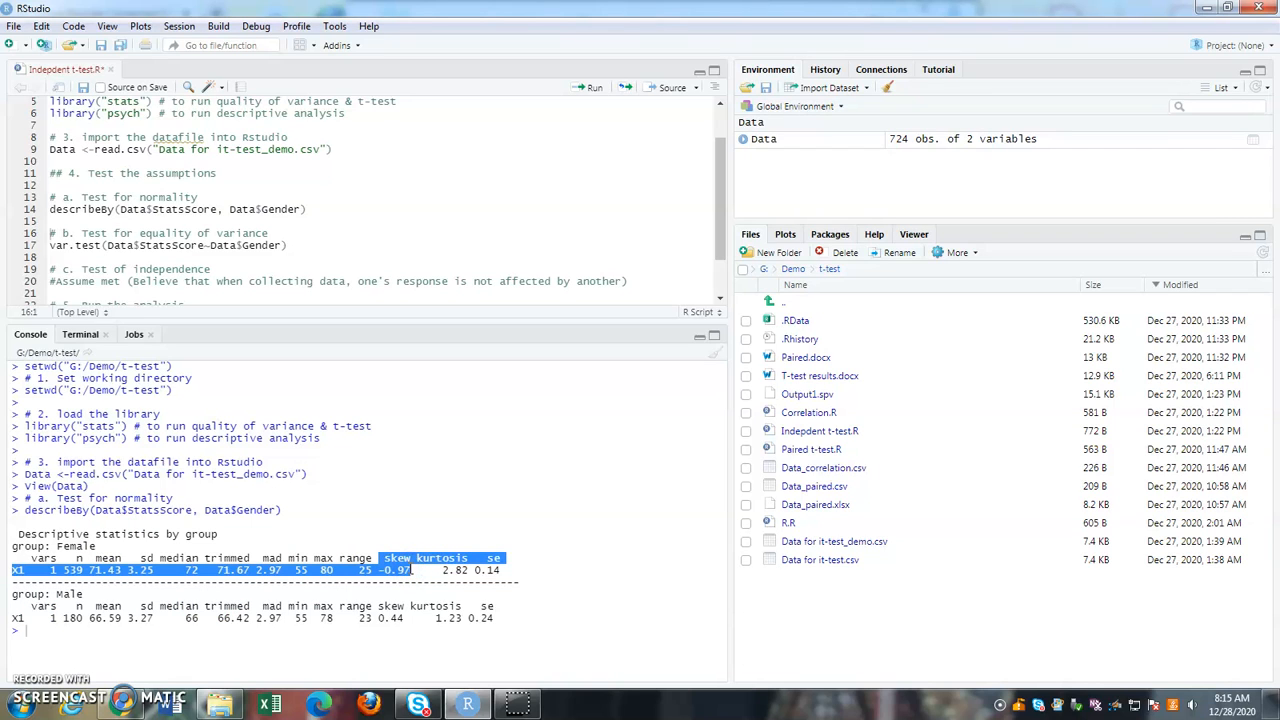
pyautogui.moveTo(380, 610)
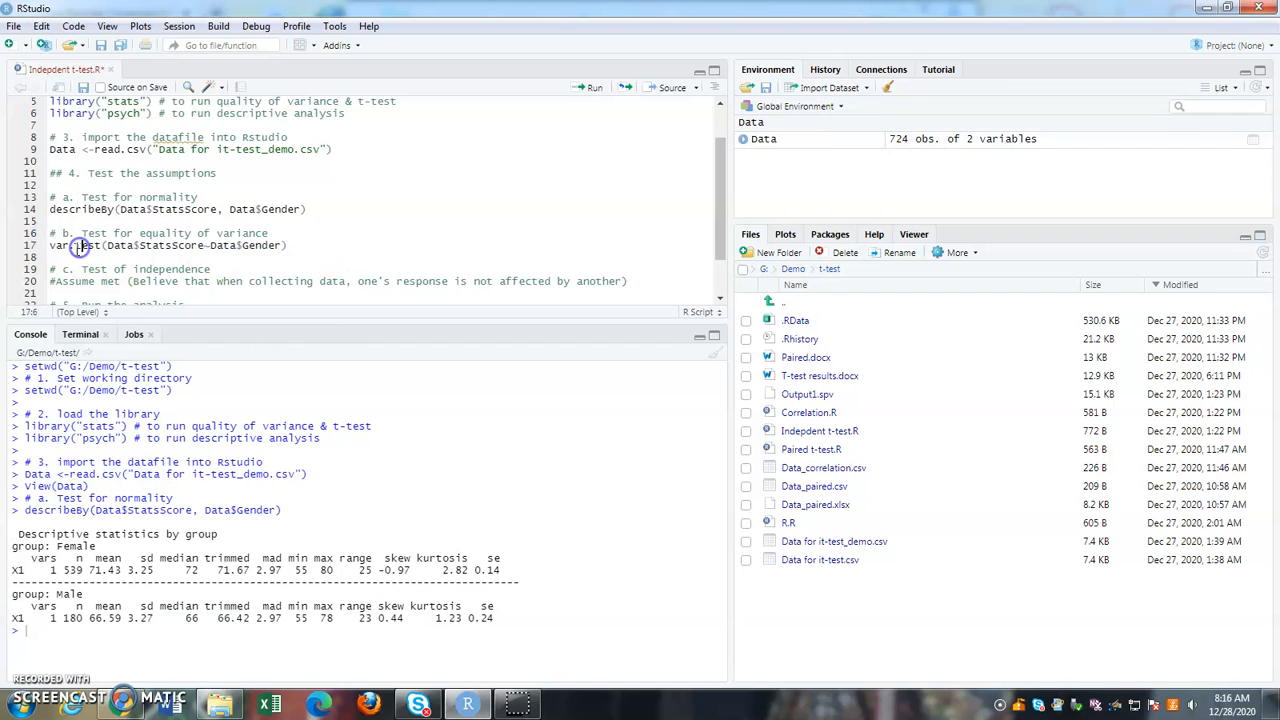
# Run var.test(Data$StatsScore~Data$Gender), yielding an F-test p-value of 0.8982
pyautogui.doubleClick(68, 244)
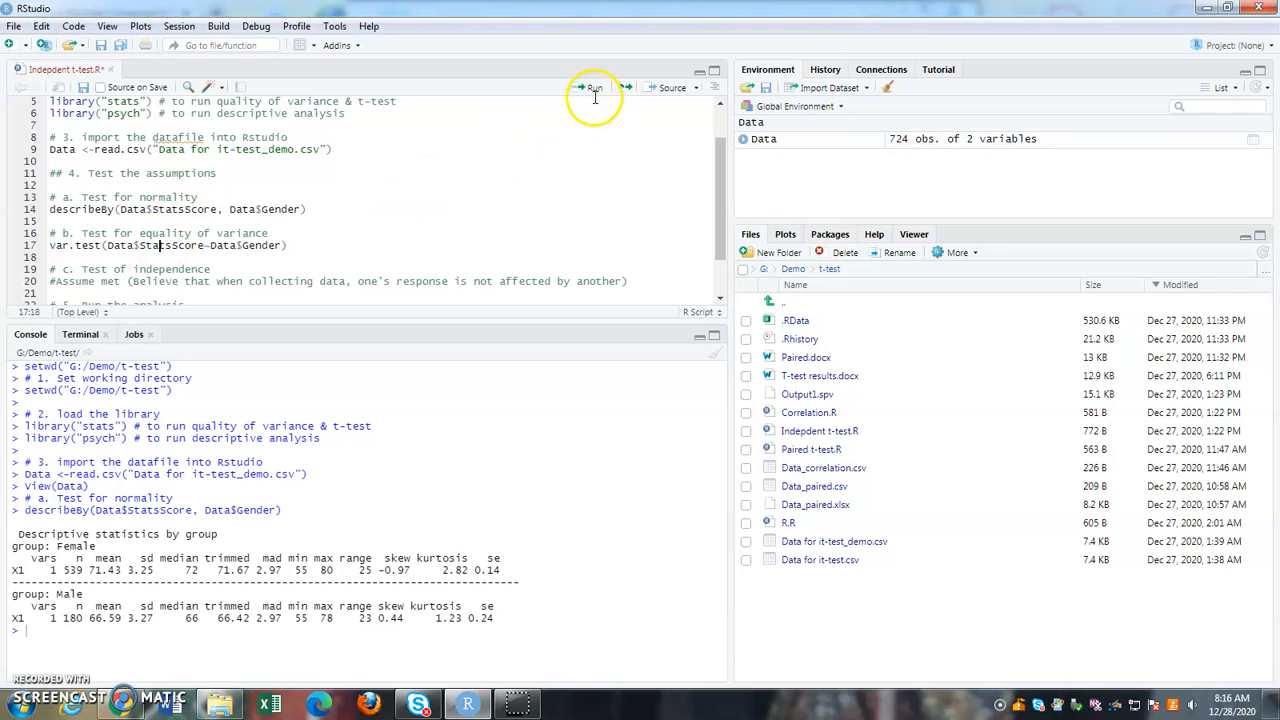
pyautogui.click(594, 88)
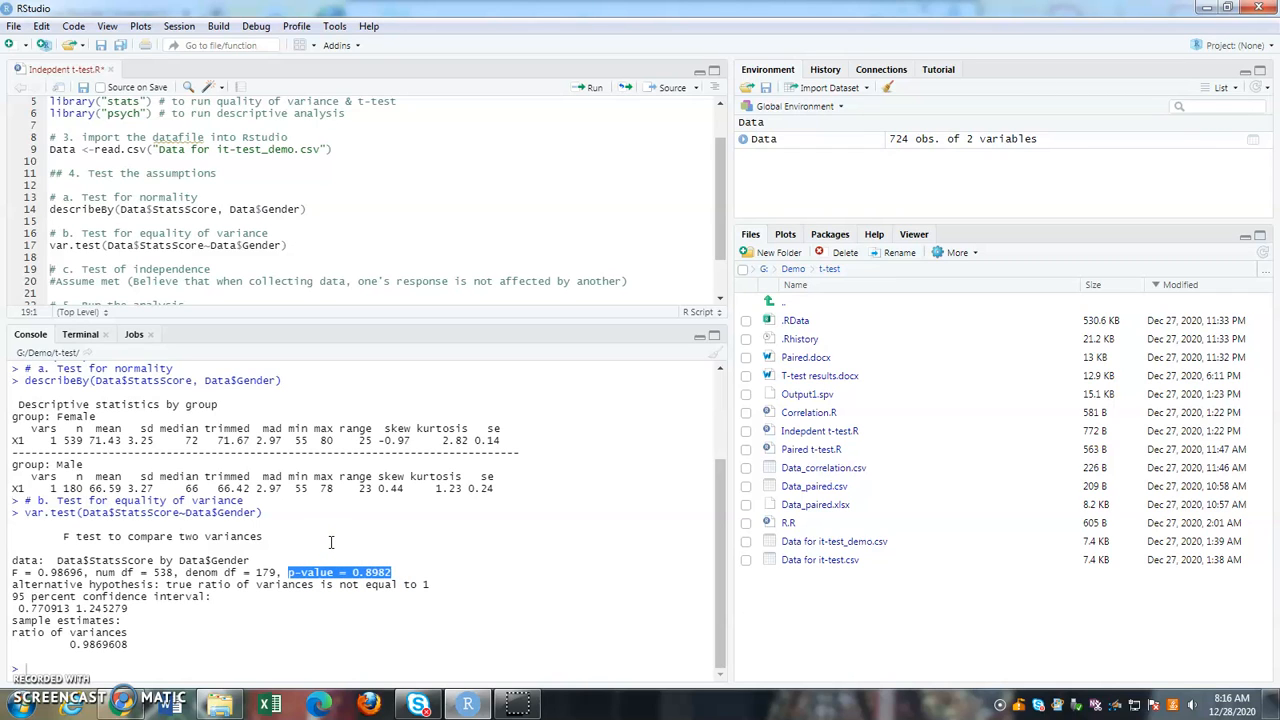
pyautogui.moveTo(364, 536)
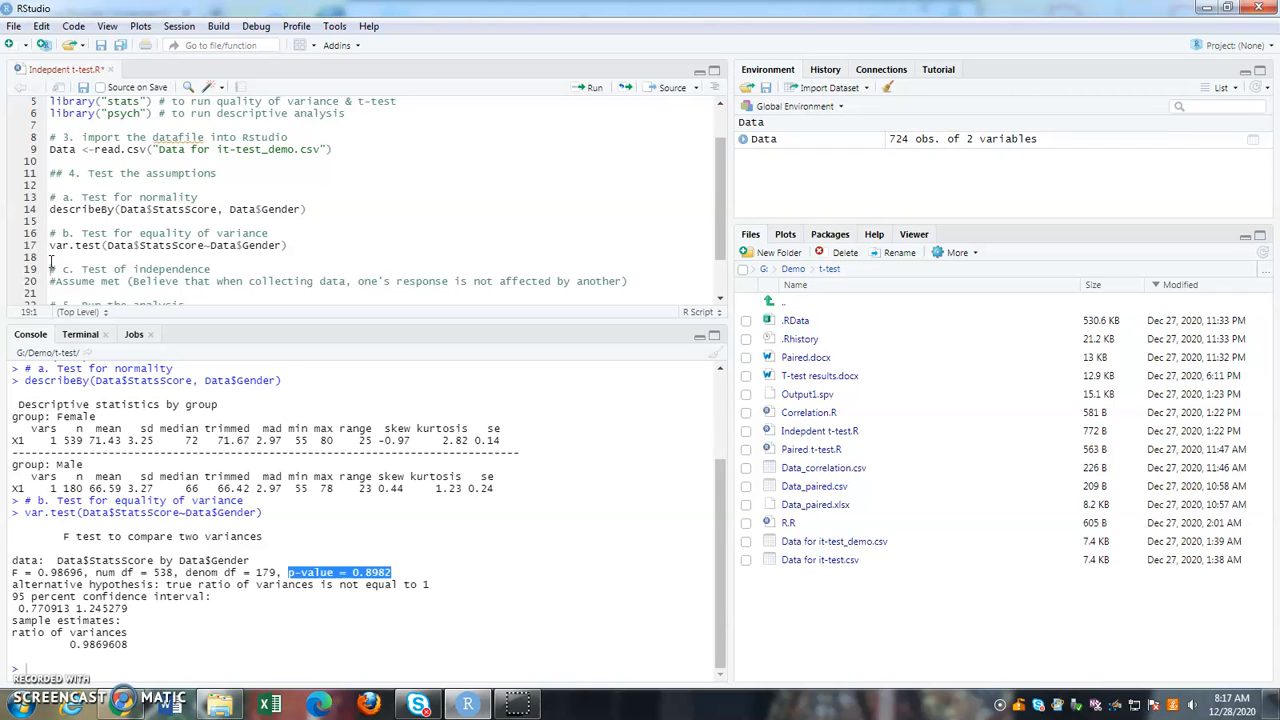
pyautogui.scroll(-3)
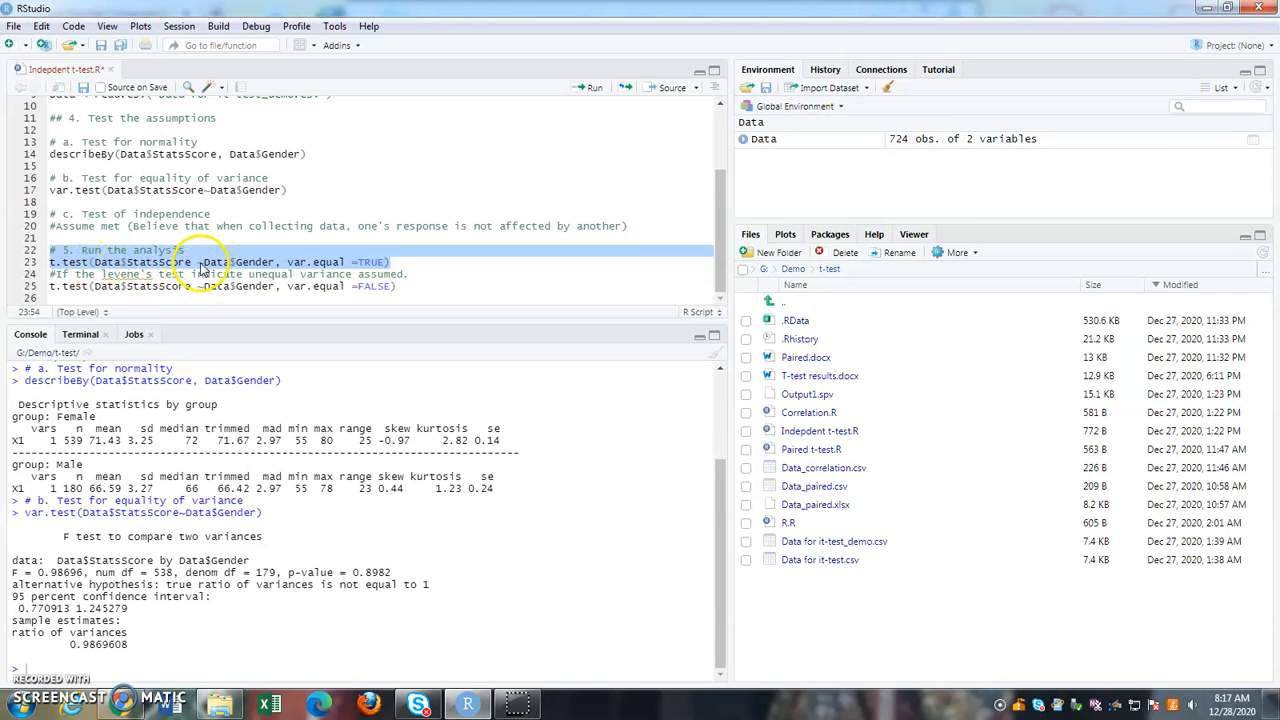
pyautogui.moveTo(250, 268)
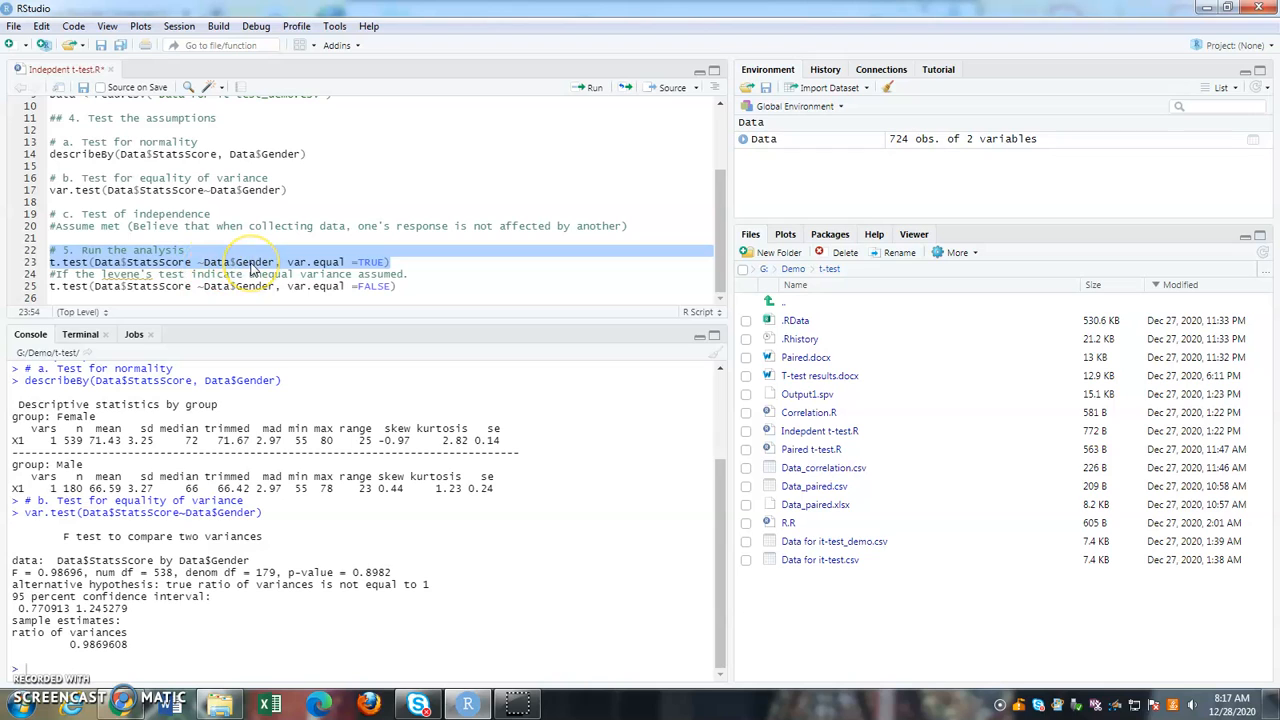
pyautogui.moveTo(338, 272)
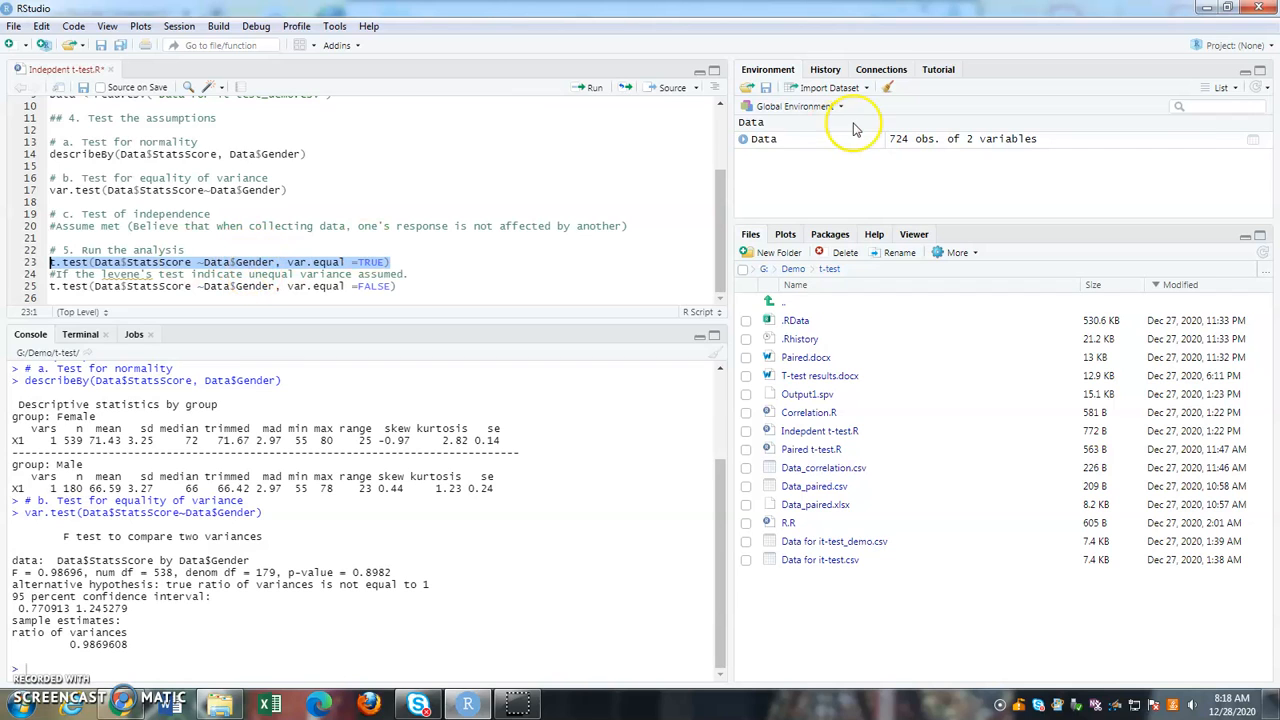
# Run t.test with var.equal=TRUE, giving t = 17.274, p < 2.2e-16, and highlight the p-value
pyautogui.click(594, 88)
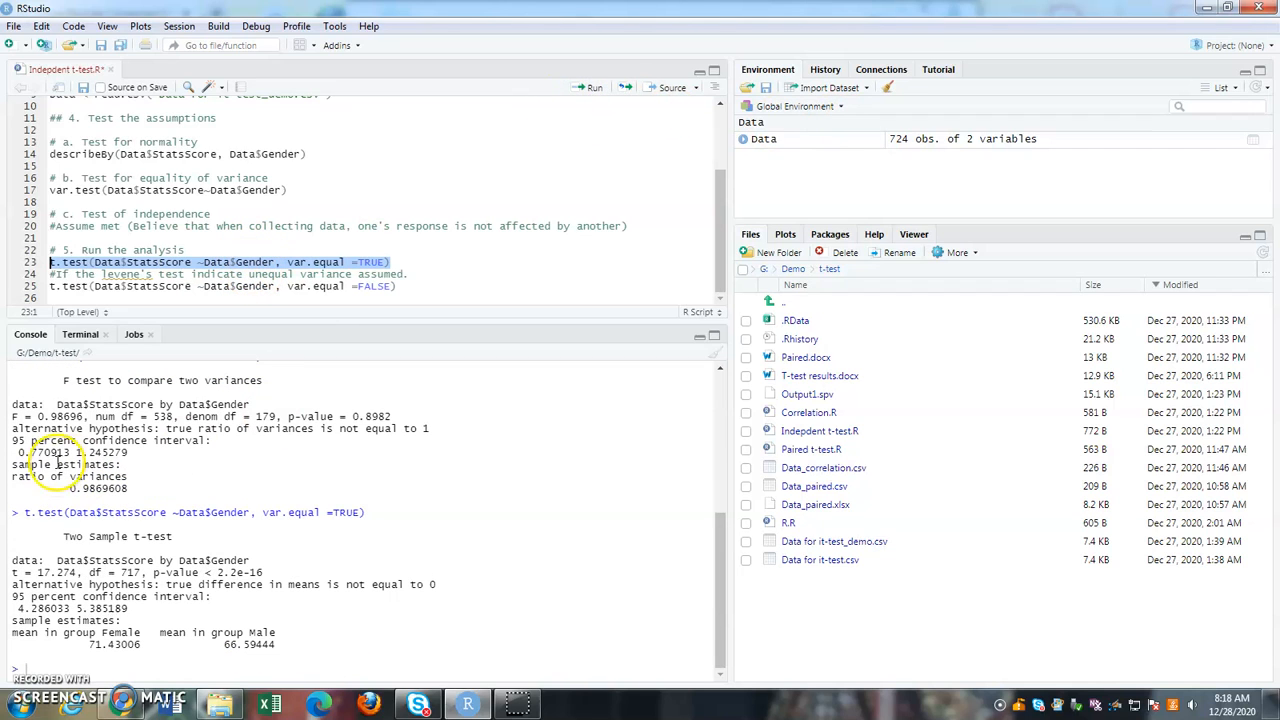
pyautogui.doubleClick(120, 536)
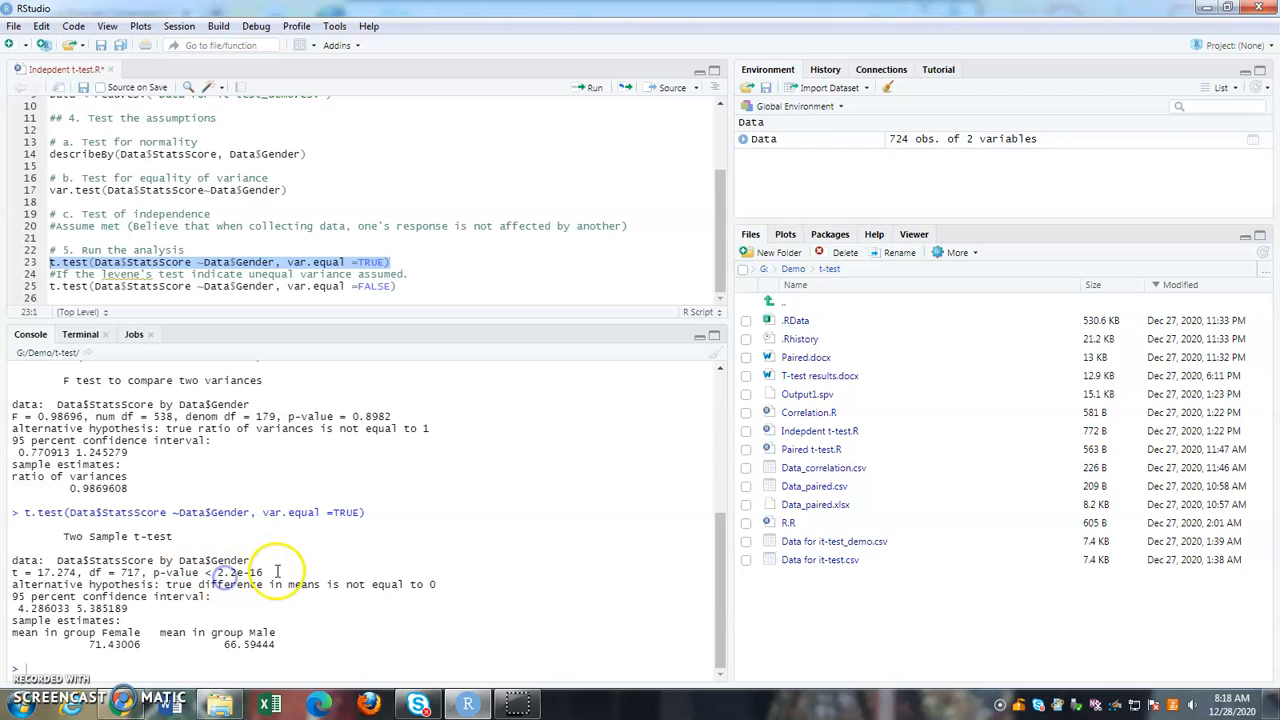
pyautogui.doubleClick(236, 572)
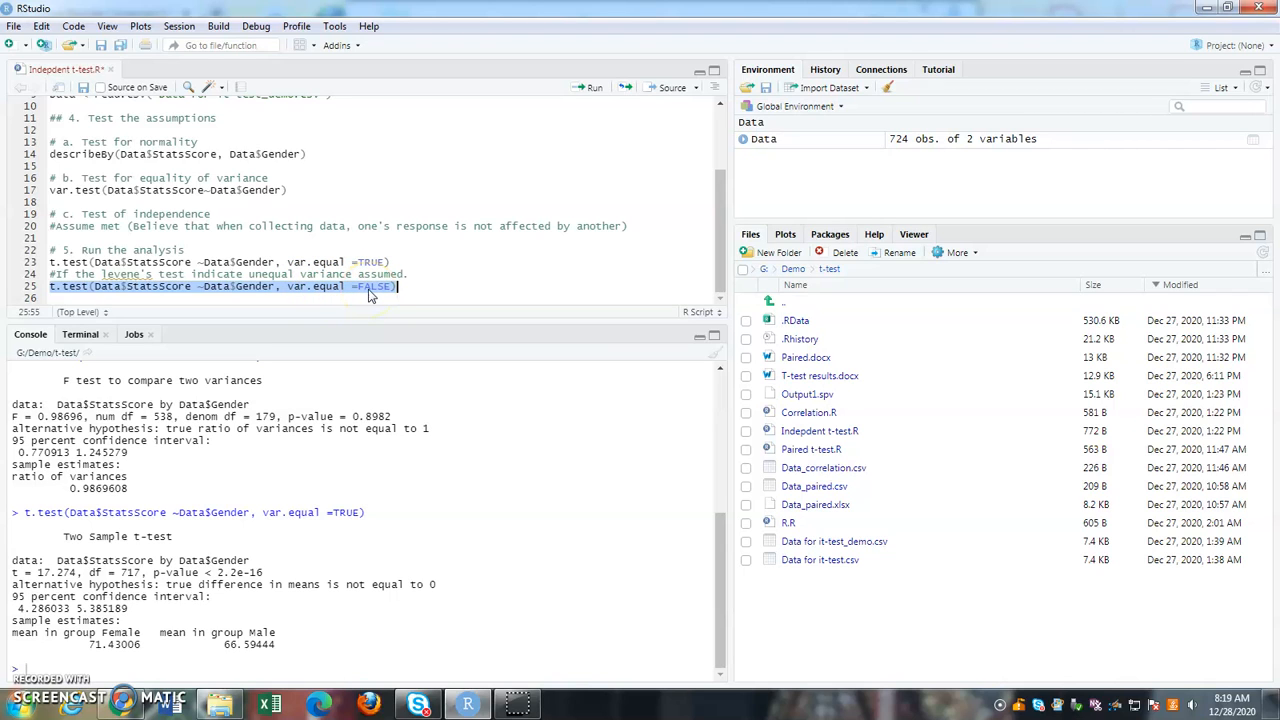
# Run the Welch t-test of score by gender with var.equal=FALSE (t = 17.218, p < 2.2e-16)
pyautogui.click(594, 88)
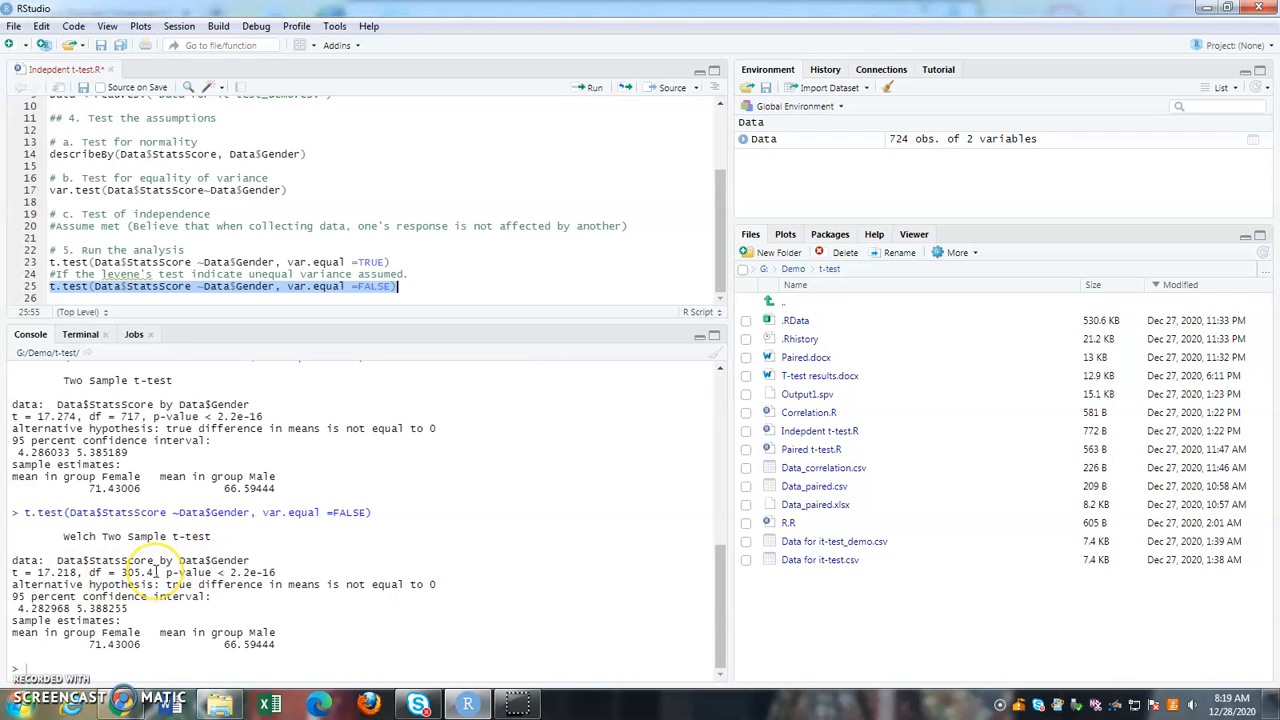
pyautogui.moveTo(36, 572)
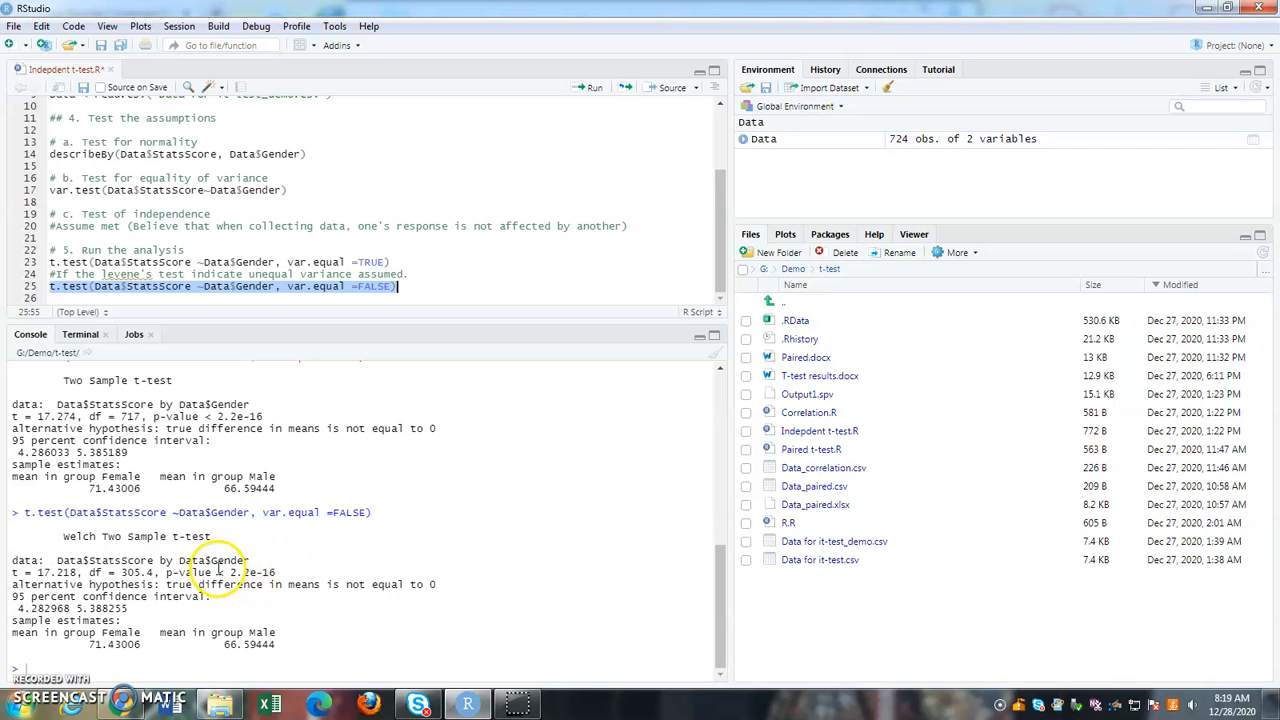
pyautogui.moveTo(270, 648)
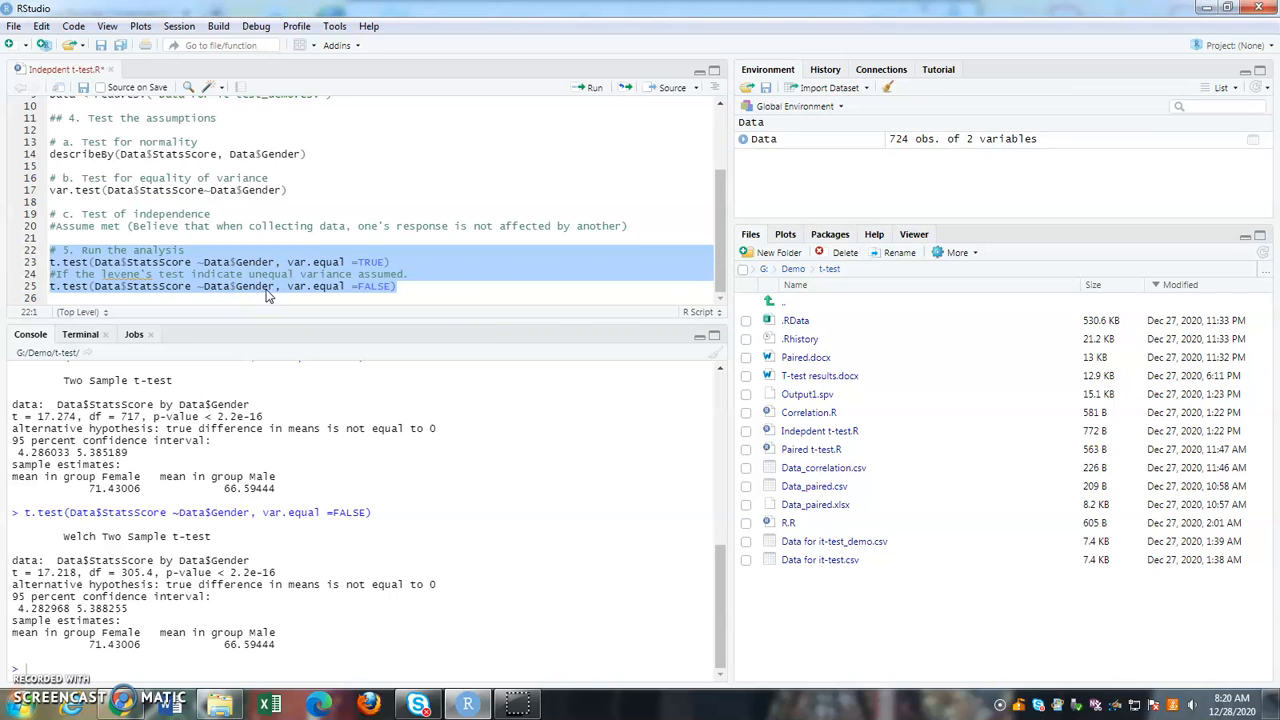
pyautogui.moveTo(536, 206)
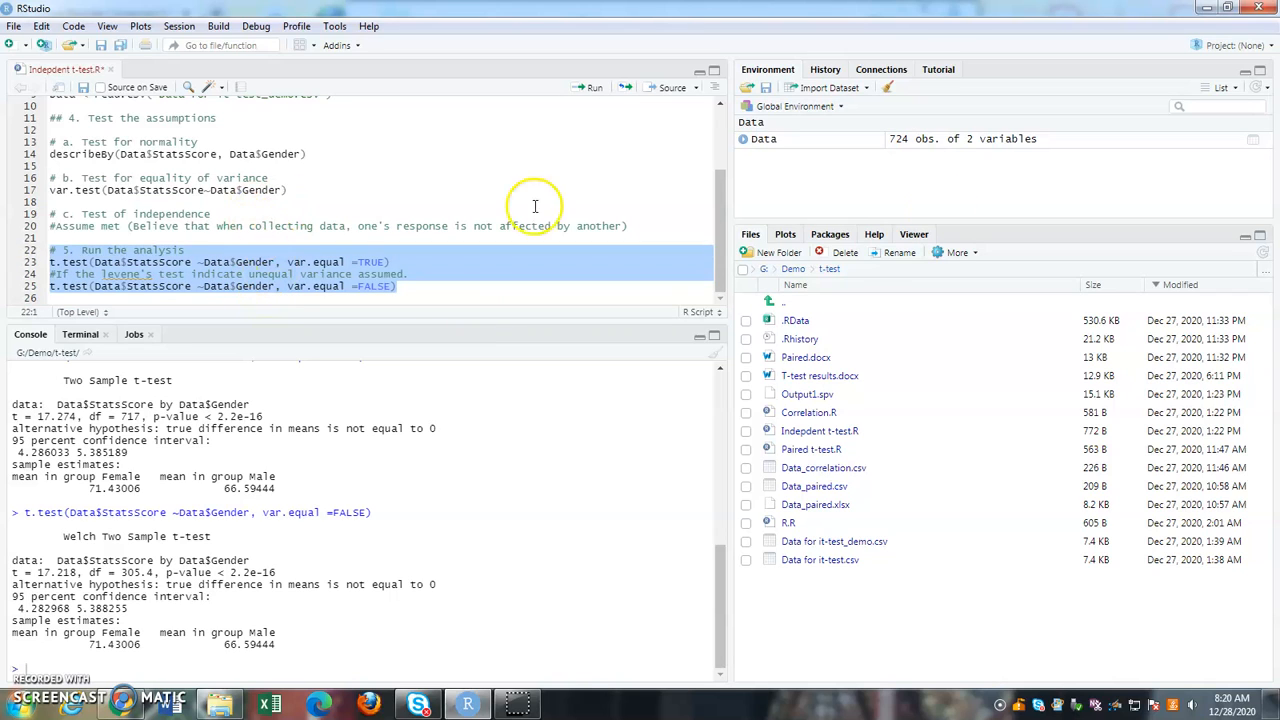
pyautogui.moveTo(228, 676)
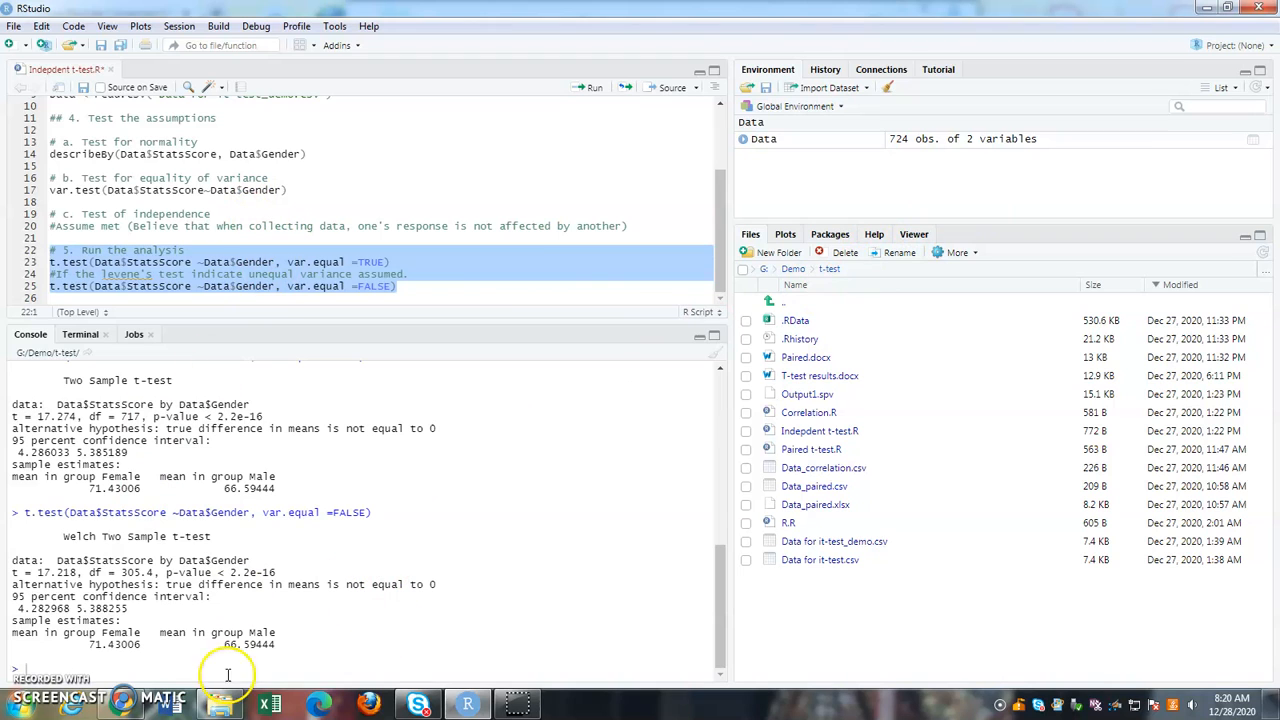
pyautogui.moveTo(294, 652)
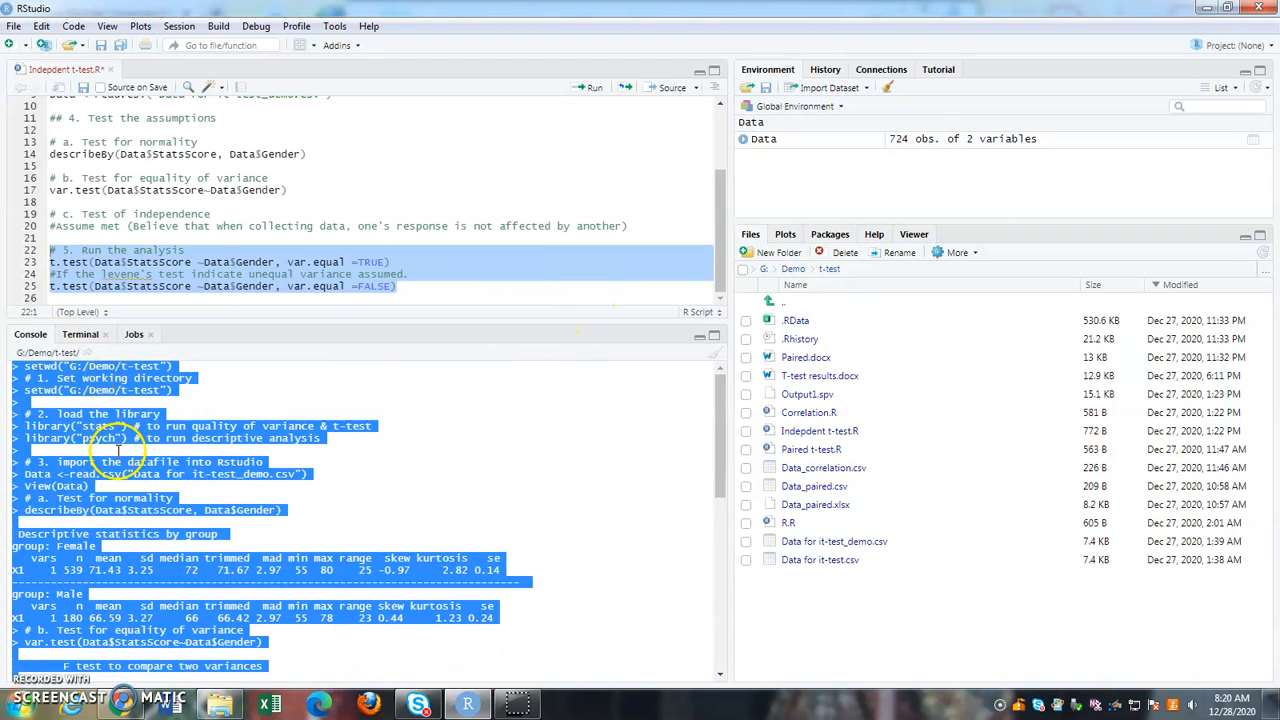
pyautogui.moveTo(544, 414)
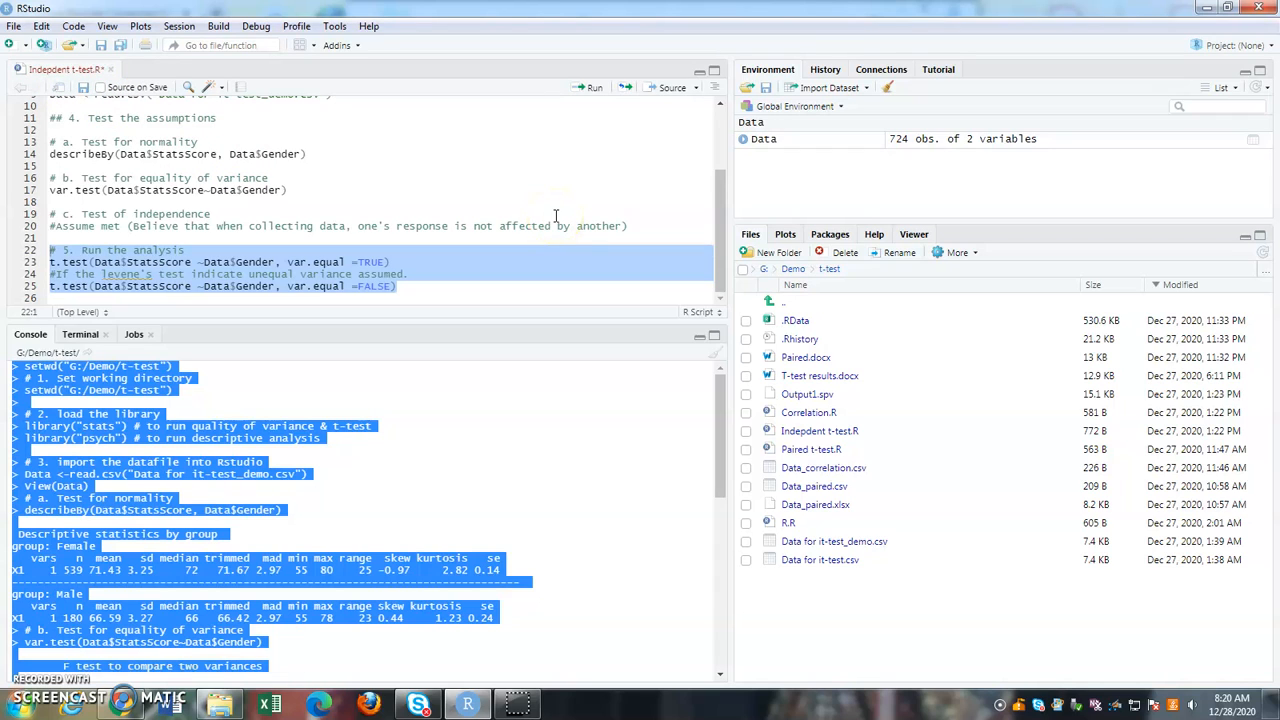
pyautogui.moveTo(84, 90)
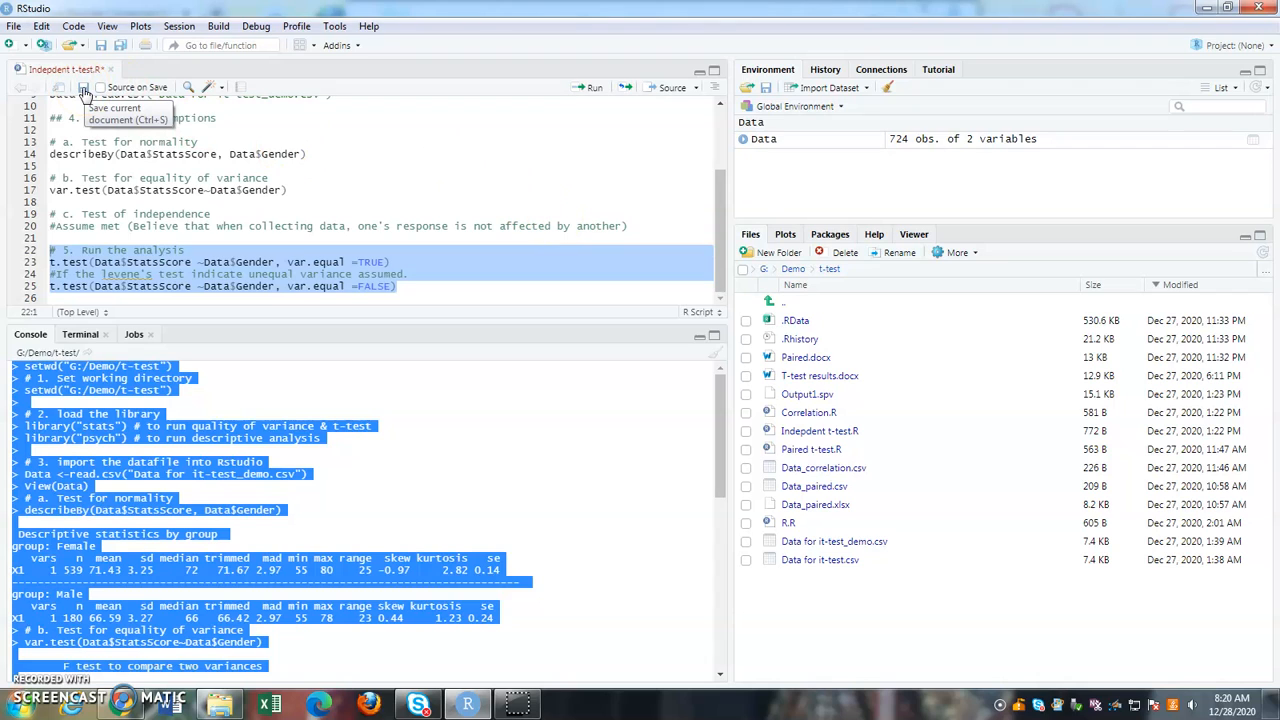
# Save the independent t-test script to the t-test folder
pyautogui.click(84, 88)
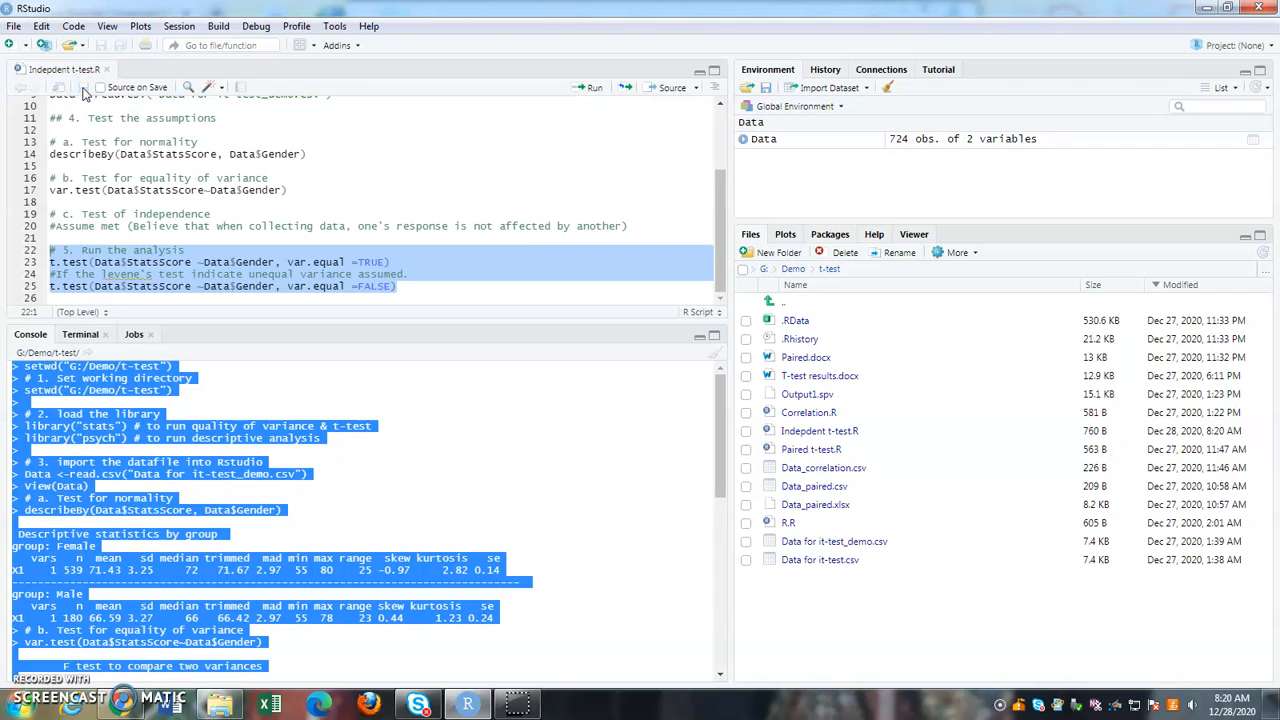